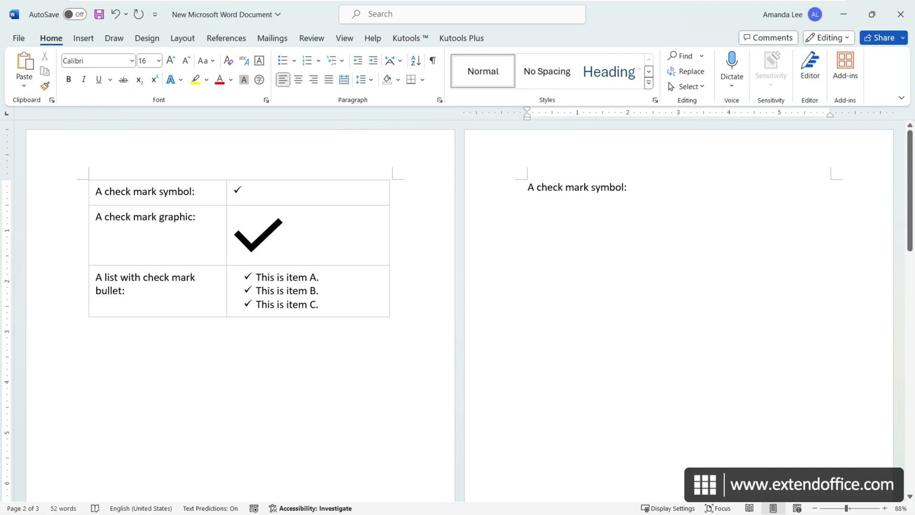
Open the full Symbol dialog and switch its font to Wingdings
left_click(82, 38)
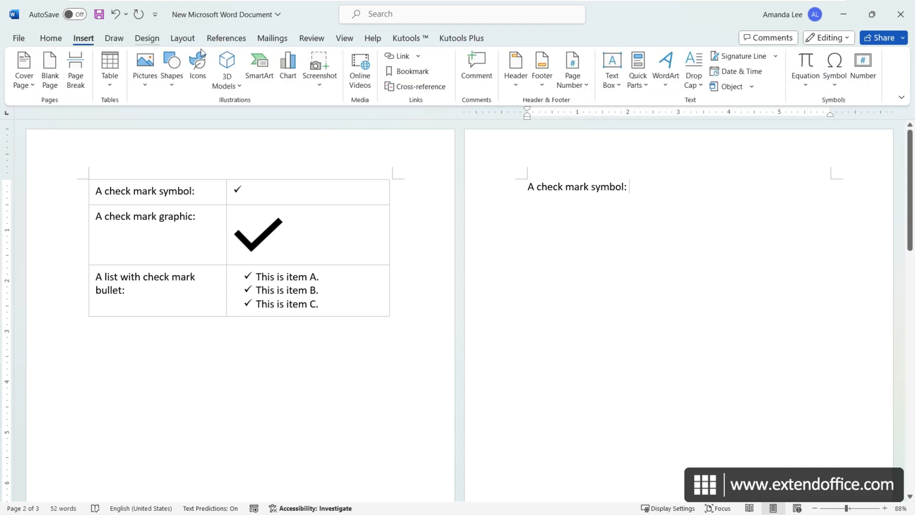
left_click(833, 67)
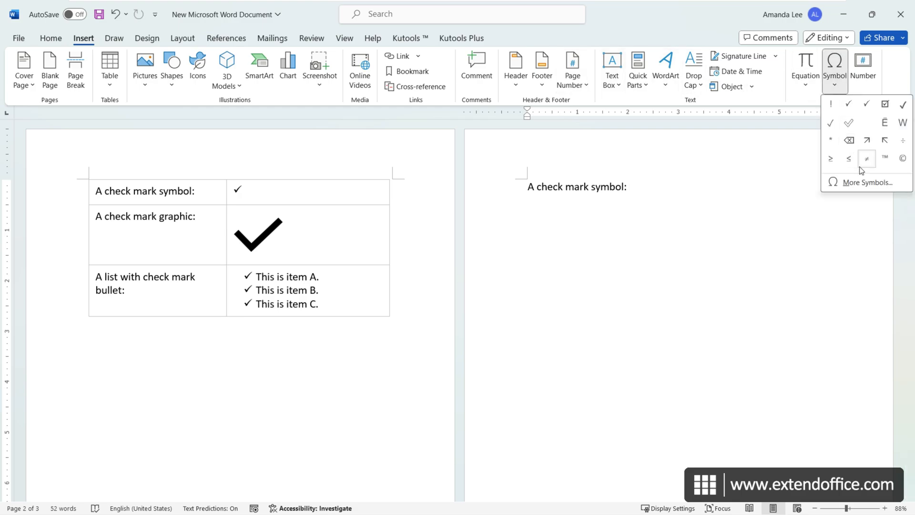
left_click(868, 182)
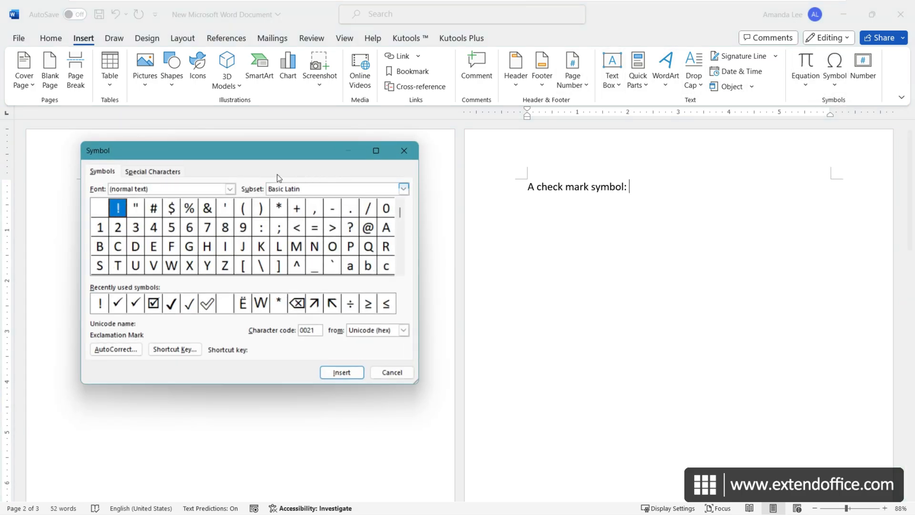
left_click(229, 188)
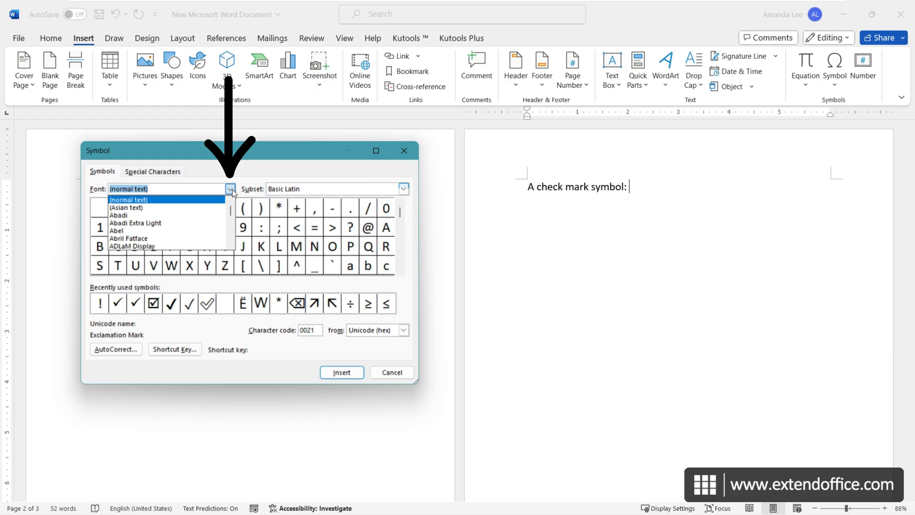
scroll("down", 3)
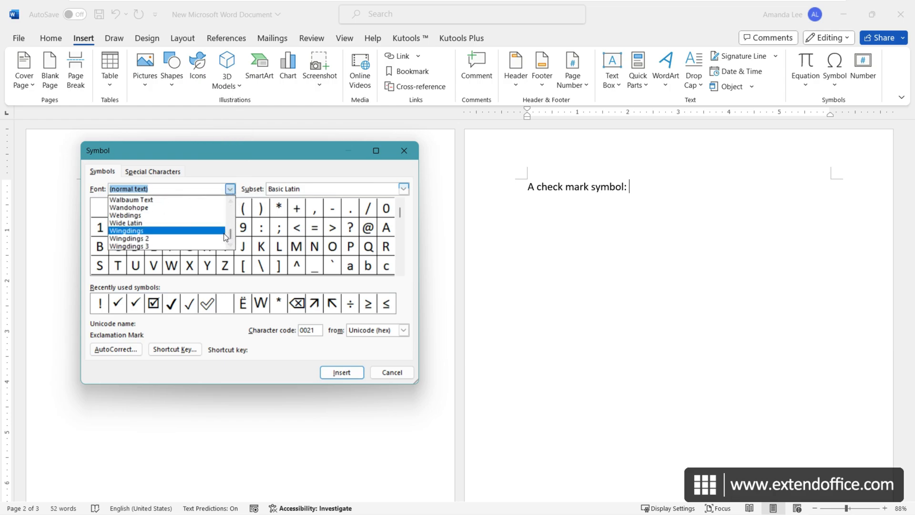
left_click(126, 230)
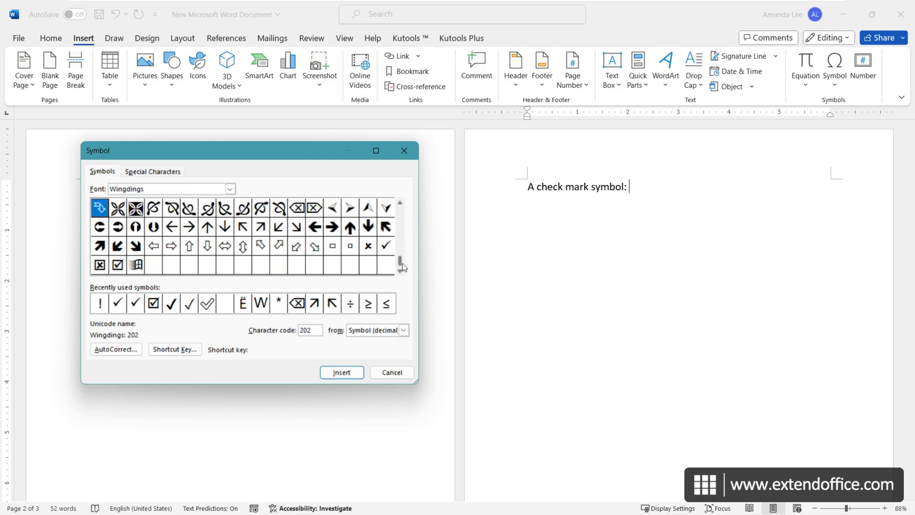
Insert the Wingdings check mark after the label and again on the next line
left_click(385, 246)
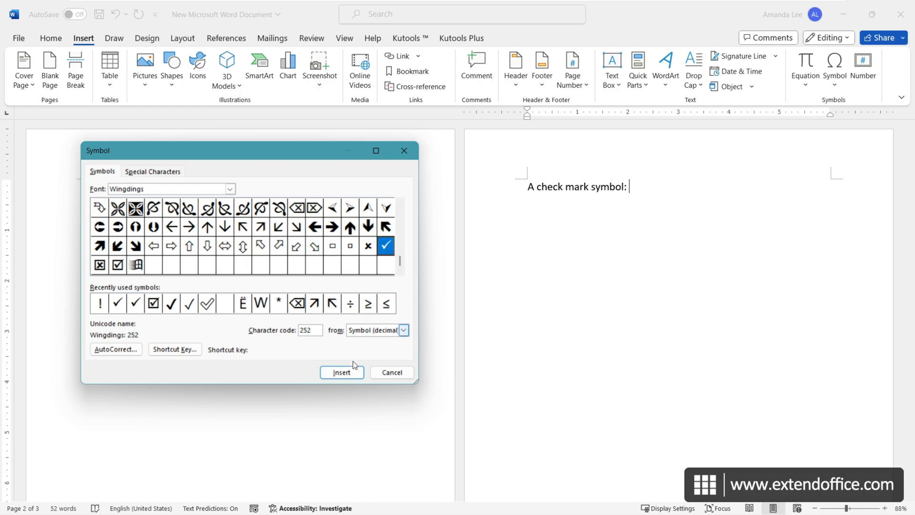
left_click(342, 372)
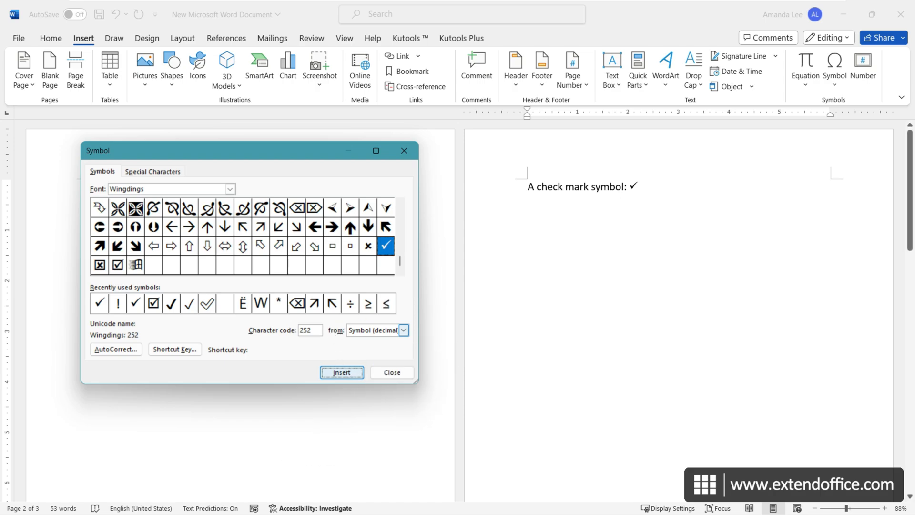
left_click(342, 372)
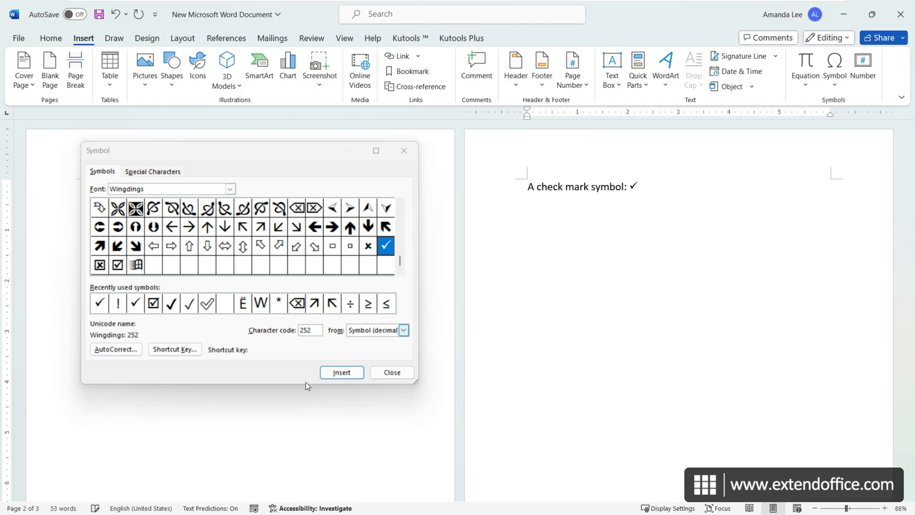
left_click(341, 372)
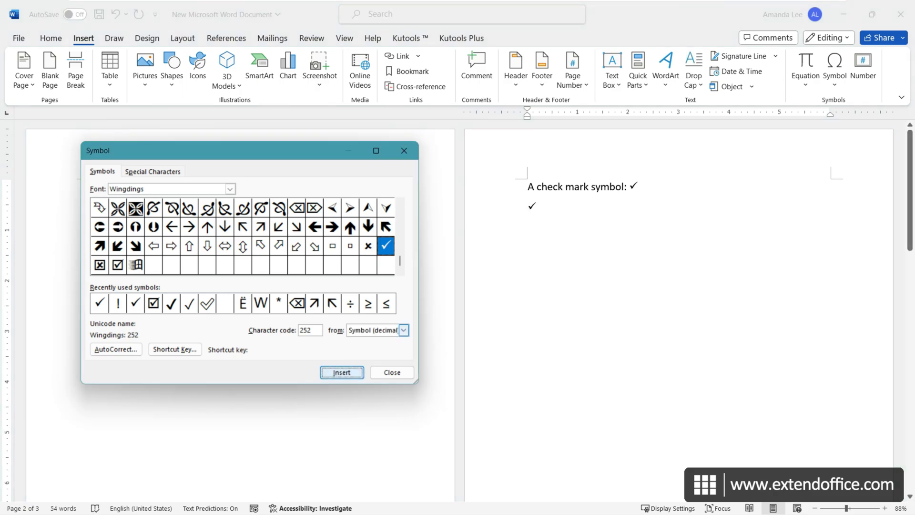
Close the Symbol dialog, add a check mark from recent symbols, and right-click it
left_click(391, 372)
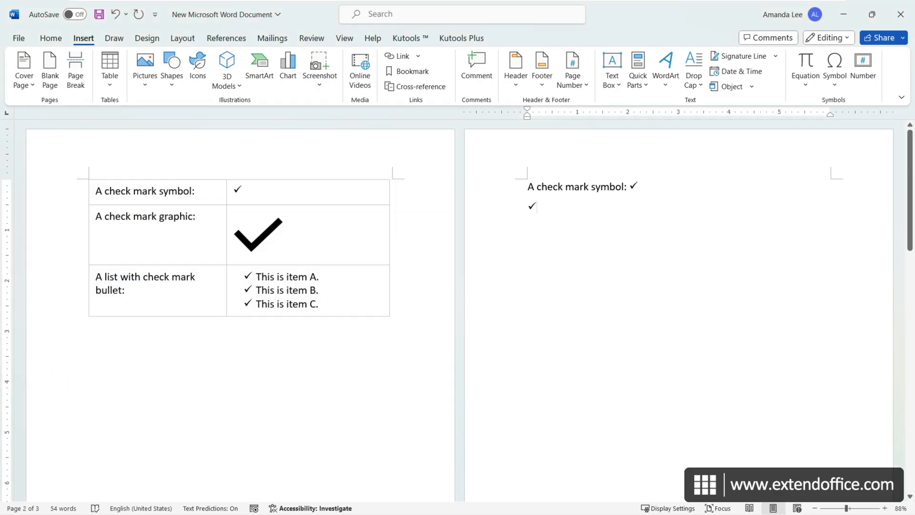
left_click(834, 69)
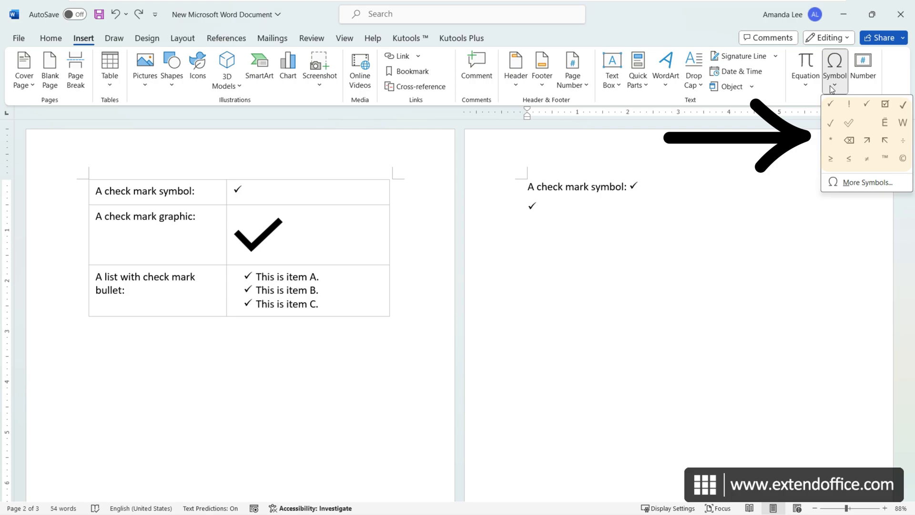
left_click(834, 68)
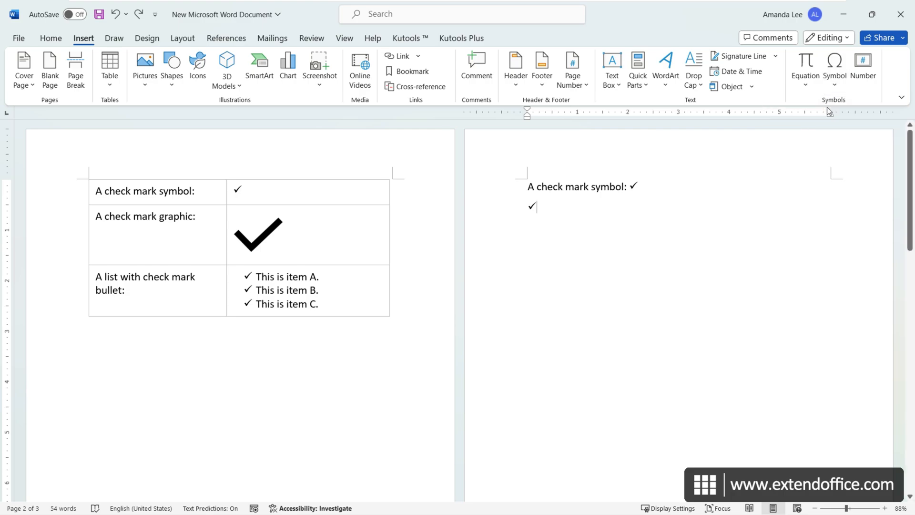
type("✓")
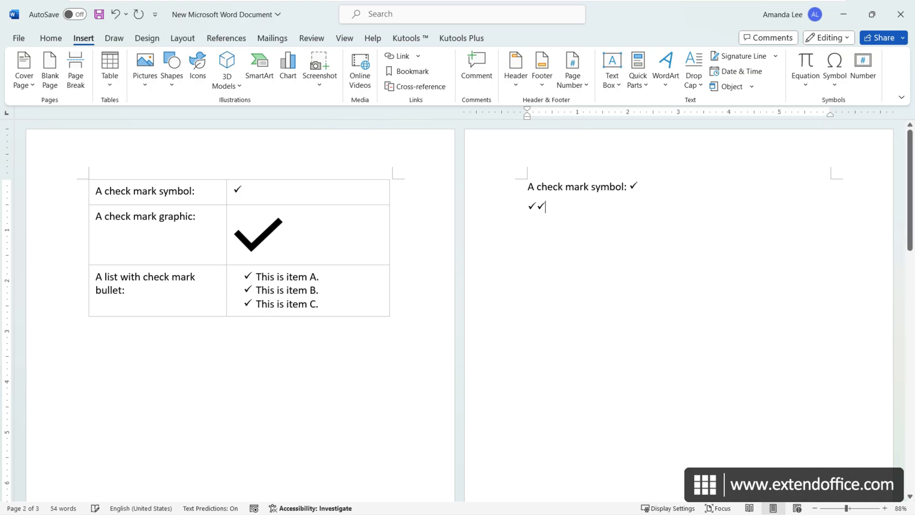
right_click(537, 206)
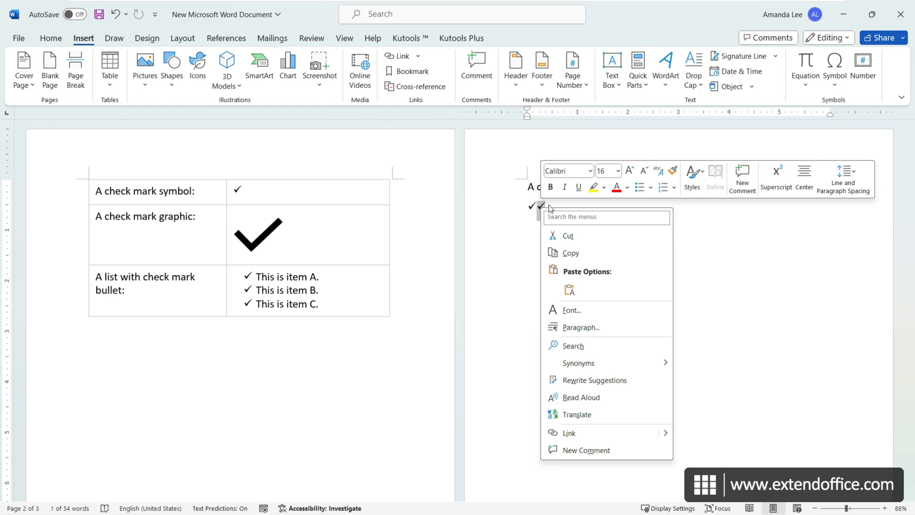
mouse_move(618, 187)
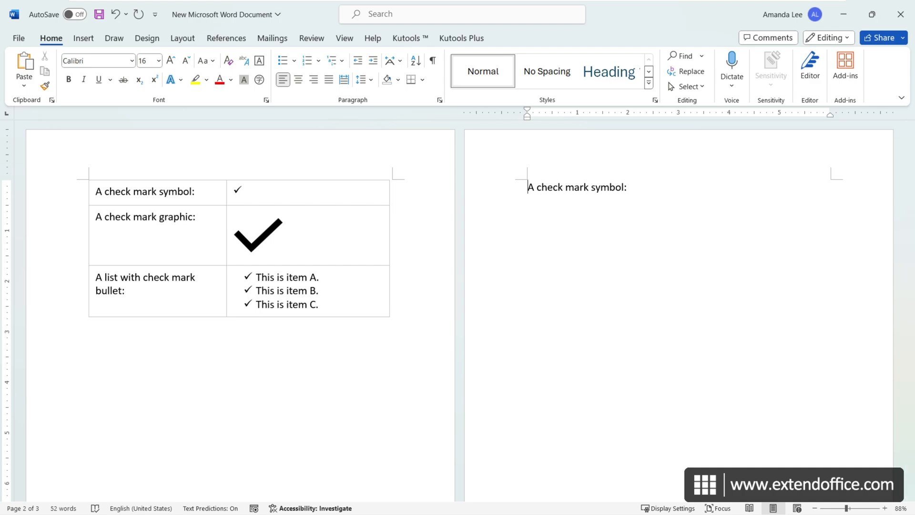
left_click(628, 187)
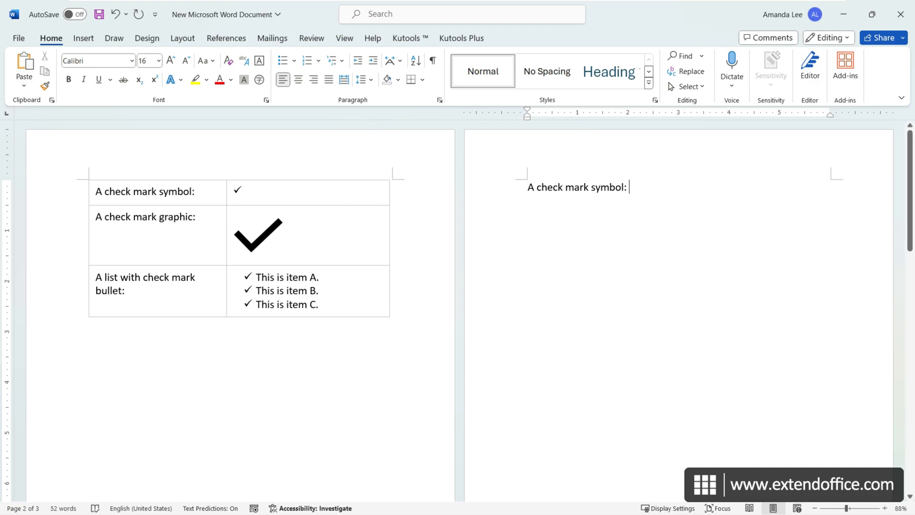
left_click(409, 38)
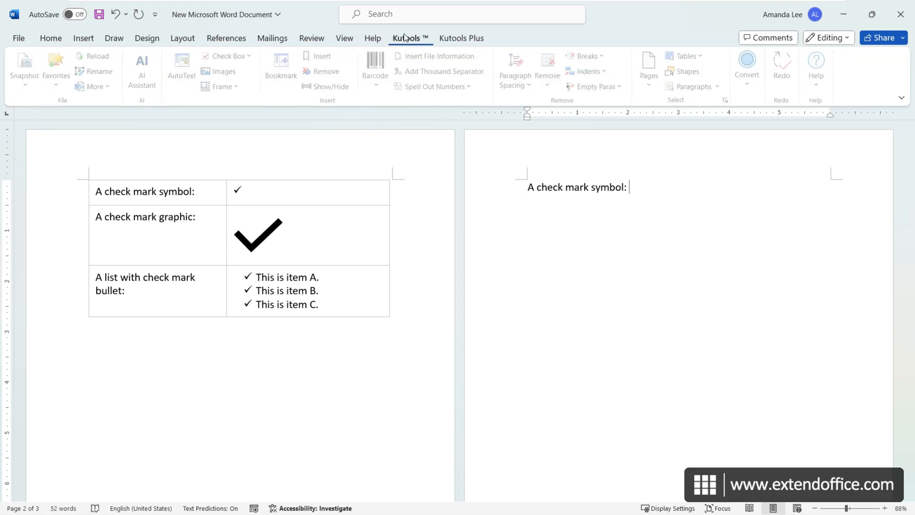
left_click(228, 55)
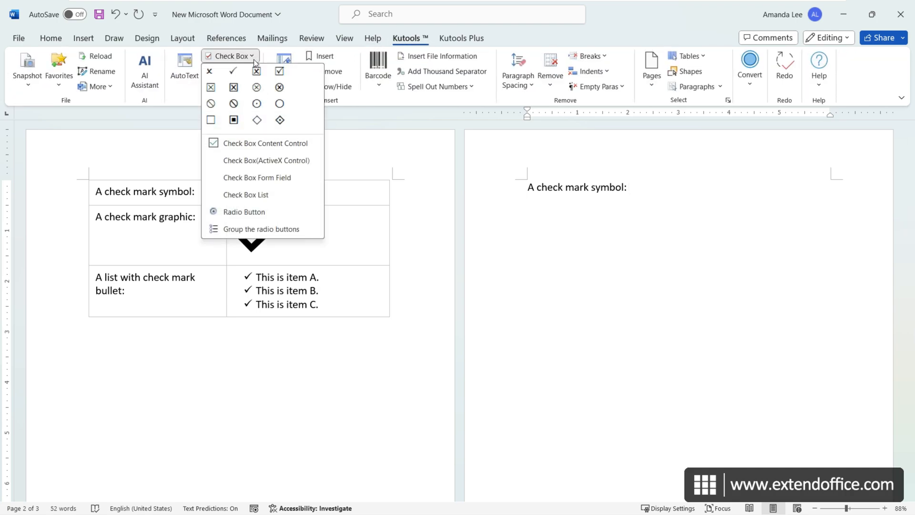
left_click(233, 70)
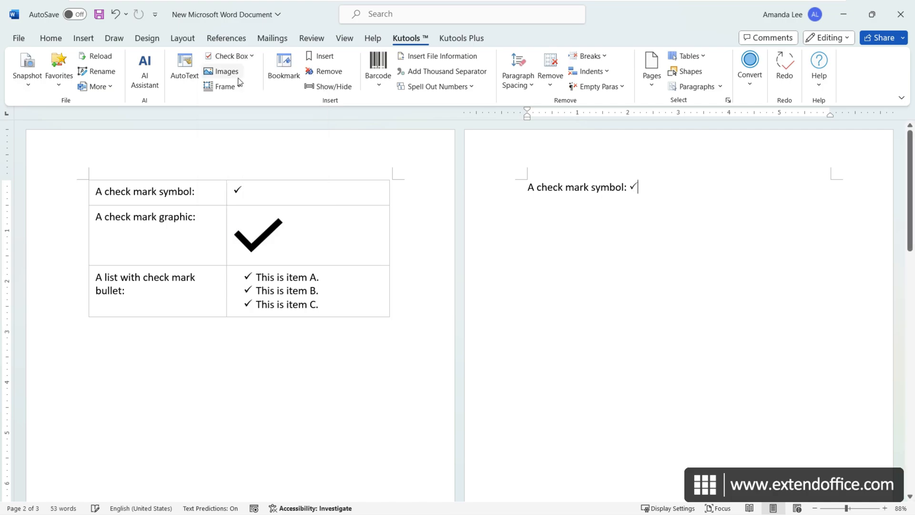
mouse_move(266, 101)
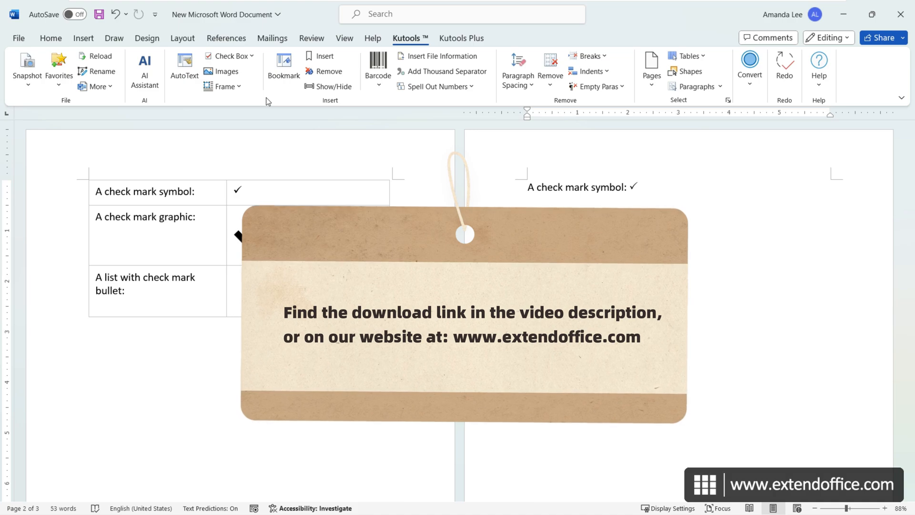
left_click(636, 186)
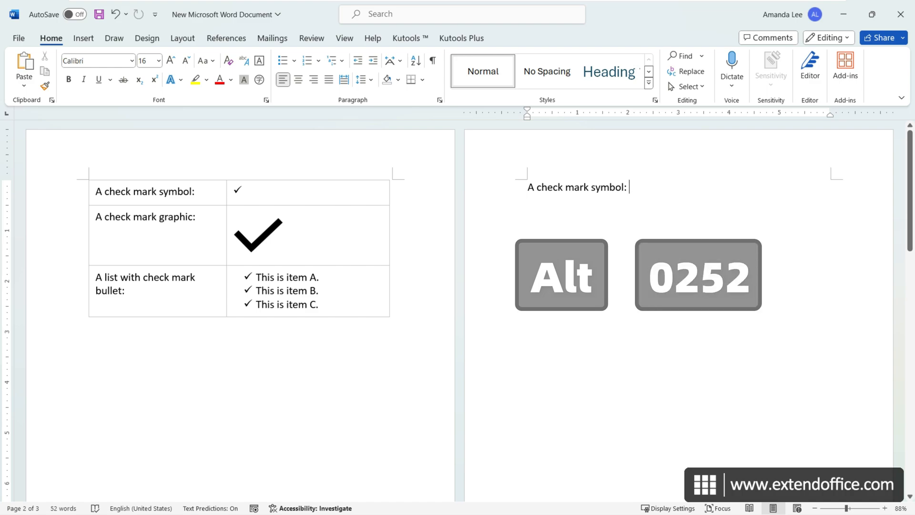
type("ü")
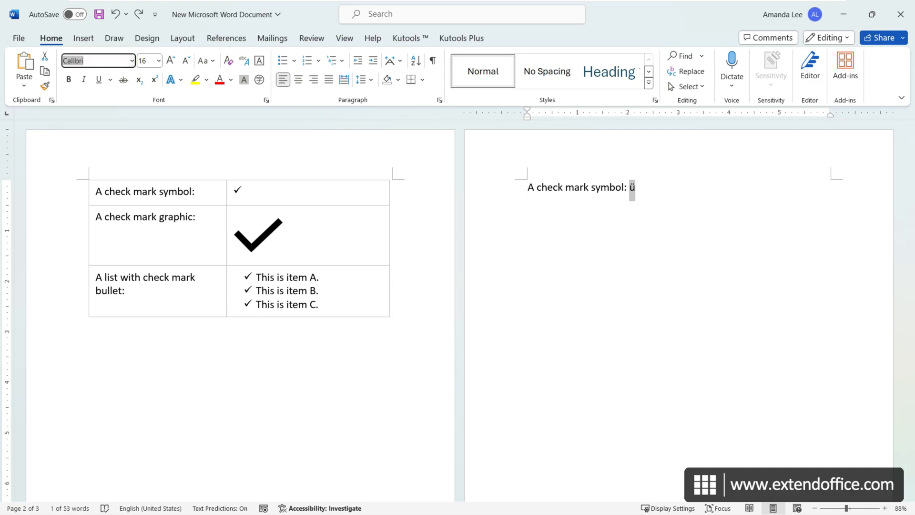
type("Wingdings")
key("Enter")
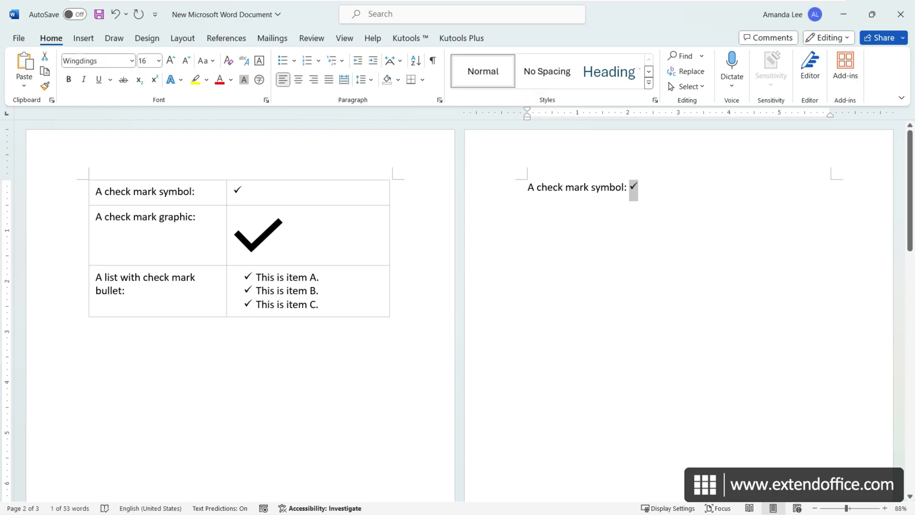
key("Backspace")
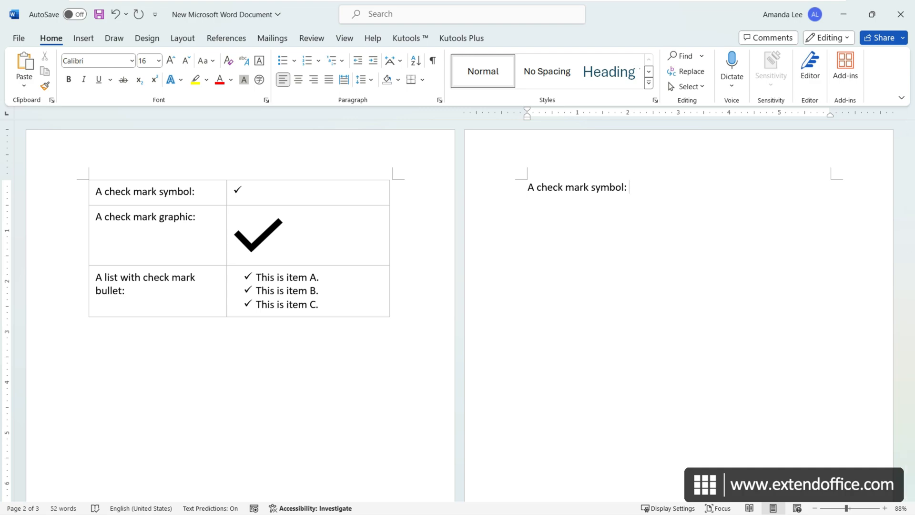
Remove the check mark inserted by Alt code from the label line
left_click(630, 187)
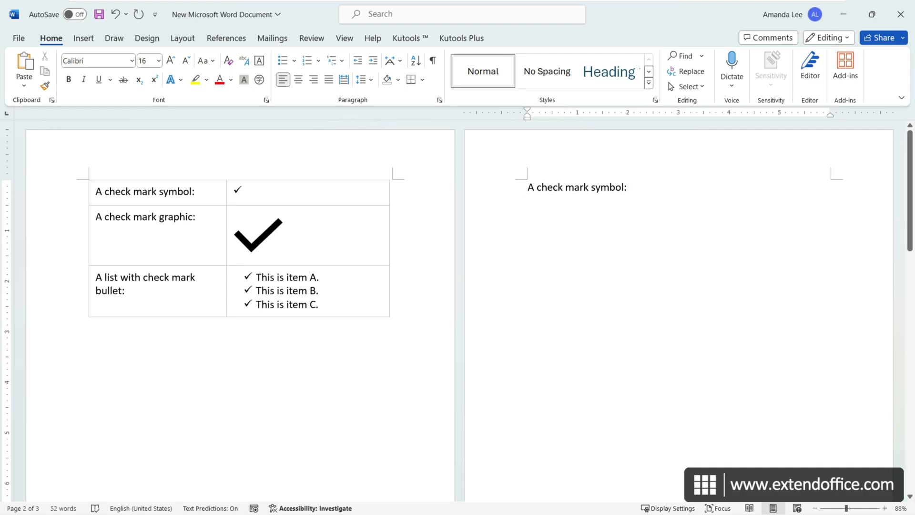
type("✓")
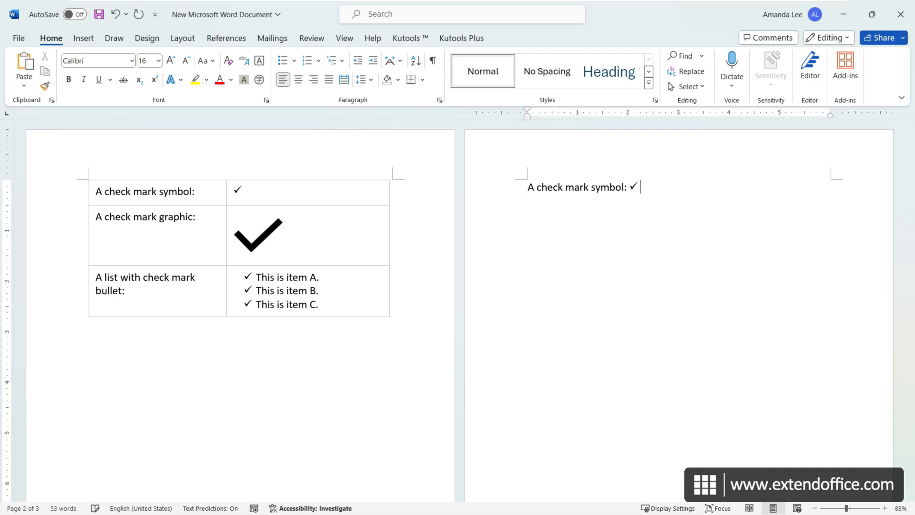
key("Backspace")
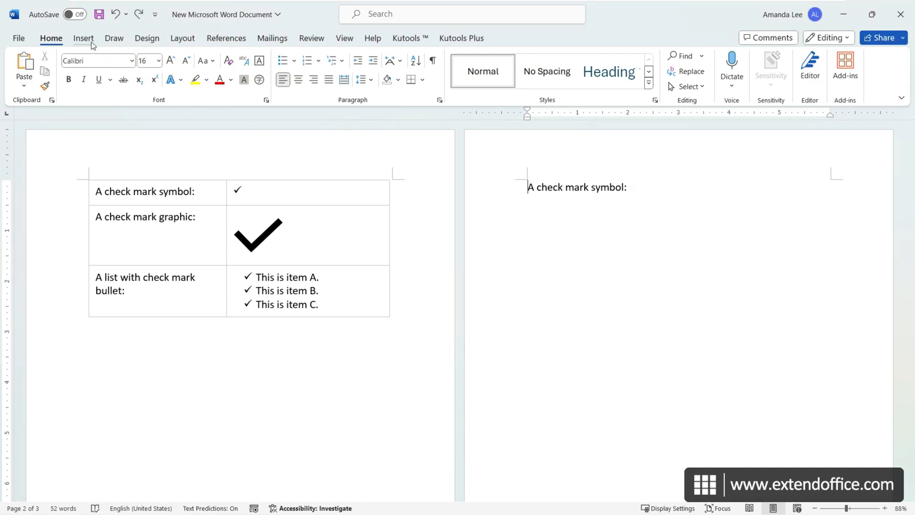
Select the Wingdings check mark in the Symbol dialog and open its AutoCorrect settings
left_click(833, 67)
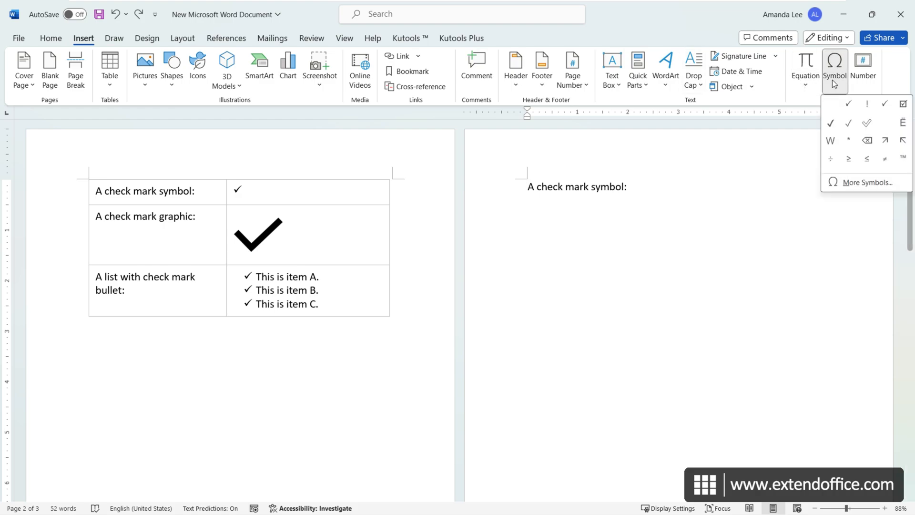
left_click(872, 182)
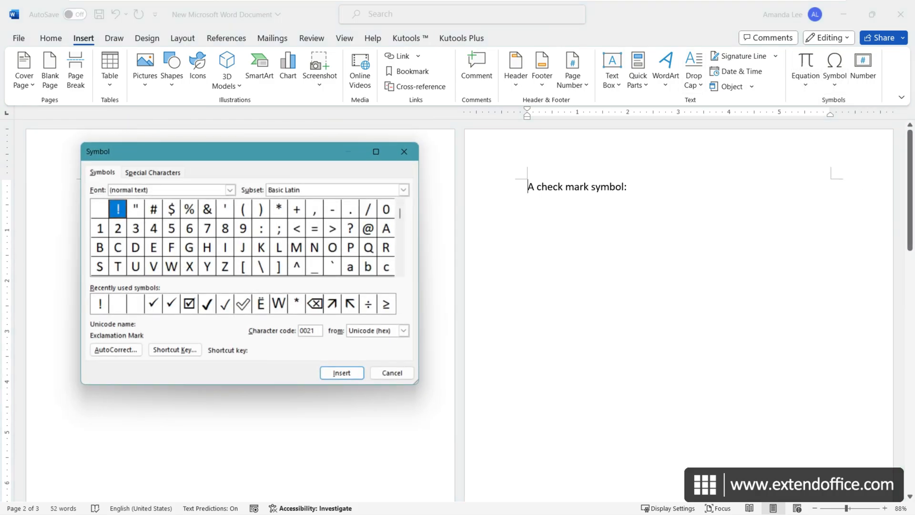
left_click(229, 189)
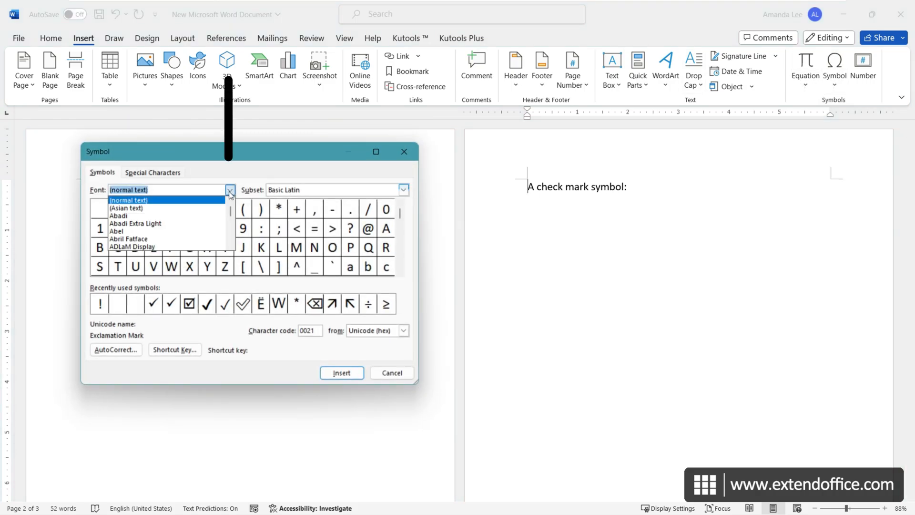
scroll("down", 3)
type("Wingdings")
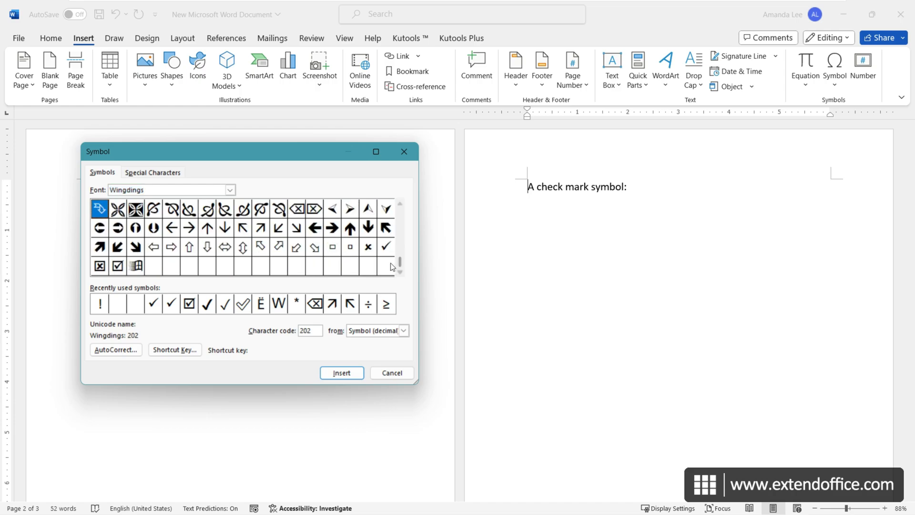
left_click(385, 247)
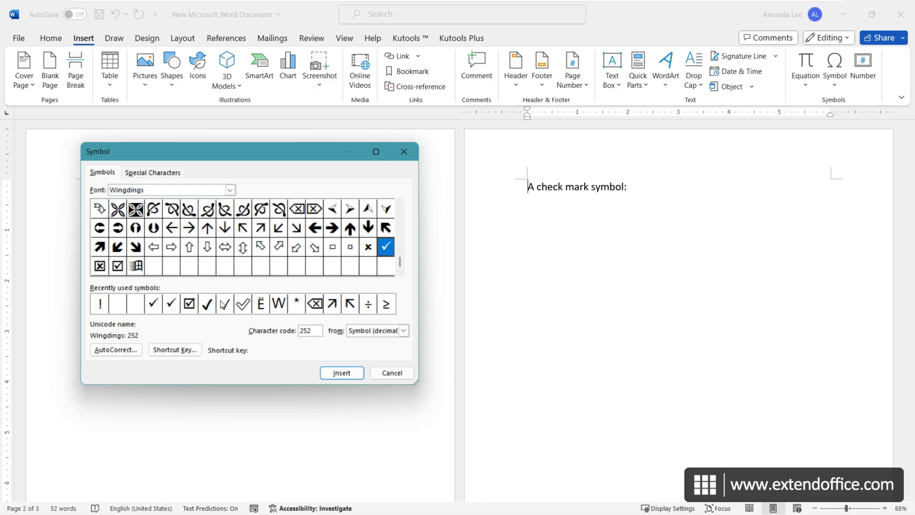
left_click(115, 349)
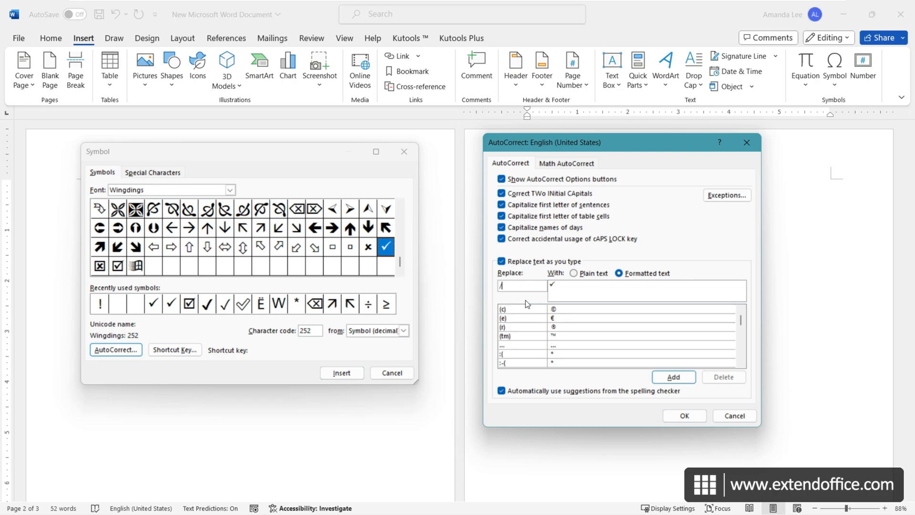
Add an AutoCorrect entry replacing /tick with the check mark and close the dialogs
type("tick")
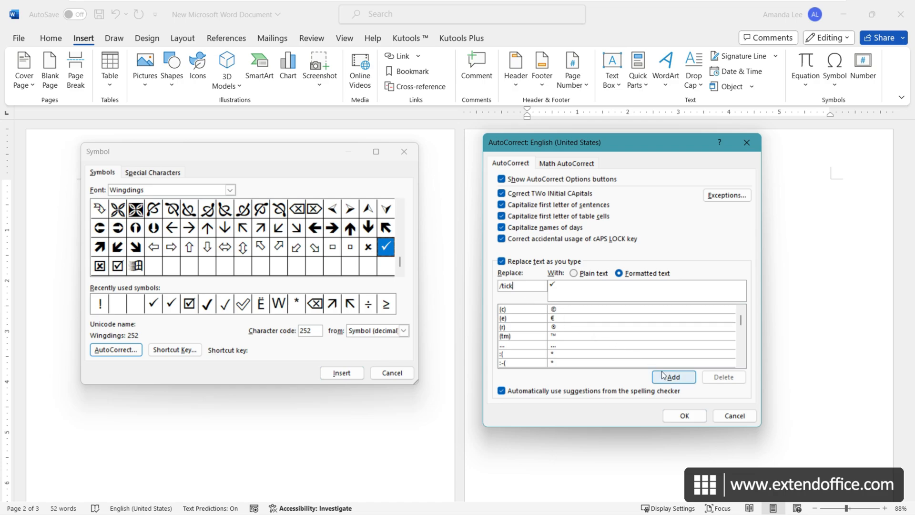
left_click(673, 377)
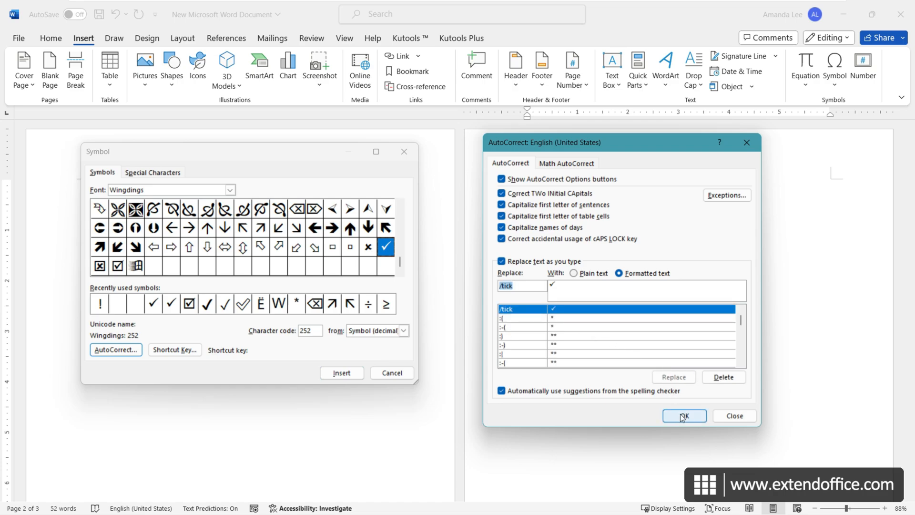
left_click(684, 416)
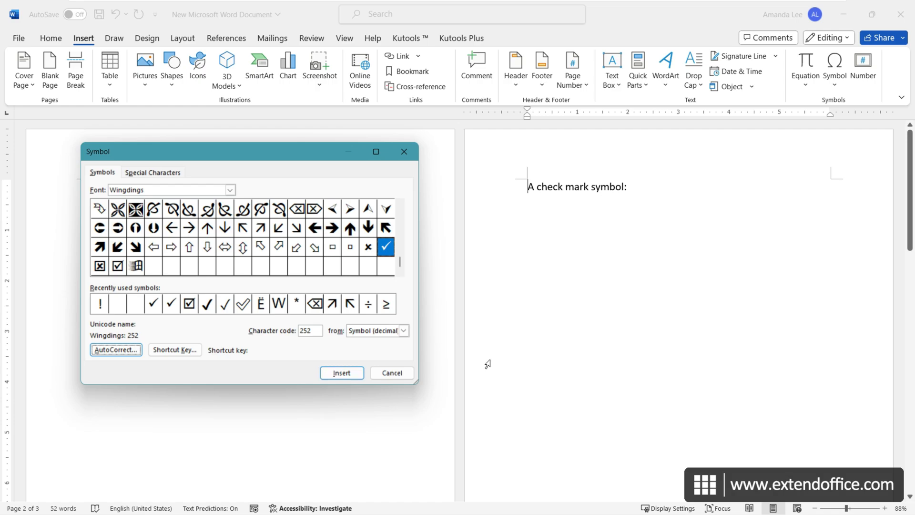
left_click(341, 372)
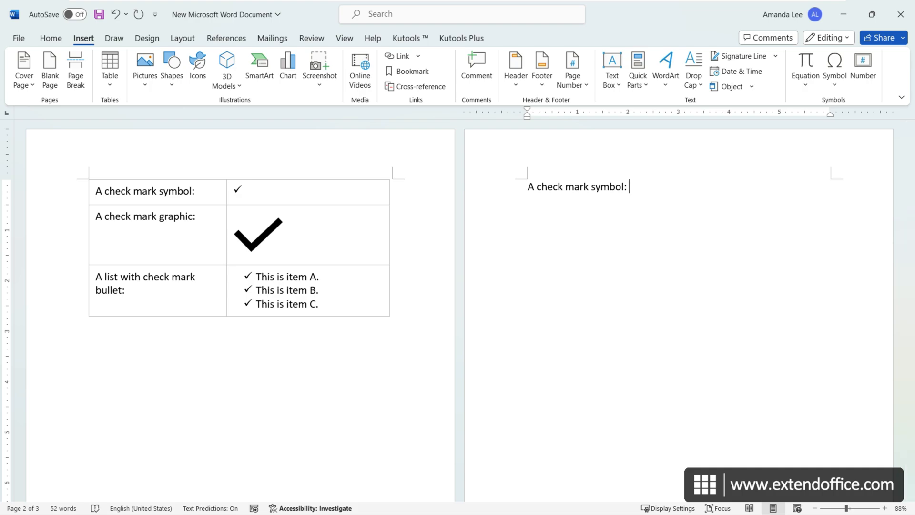
Test the entry by typing /tick and a space, then return to the label line
type("/tick")
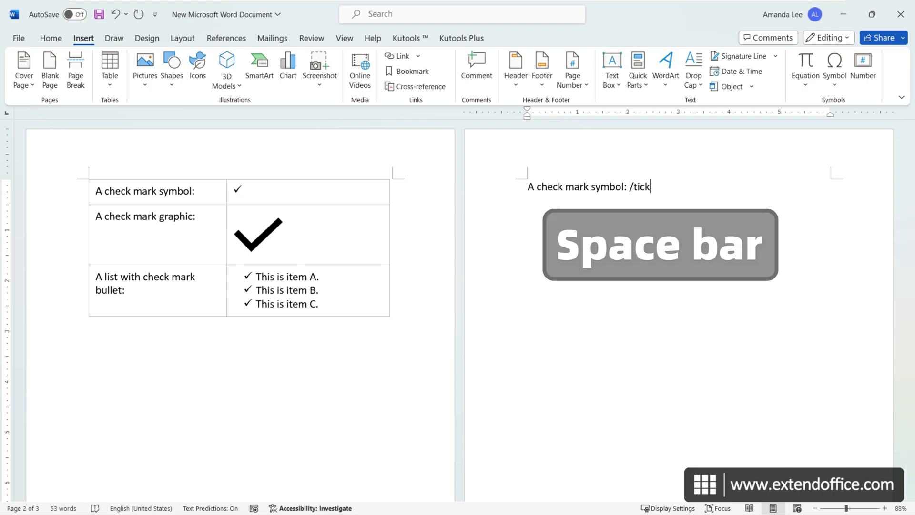
key("space")
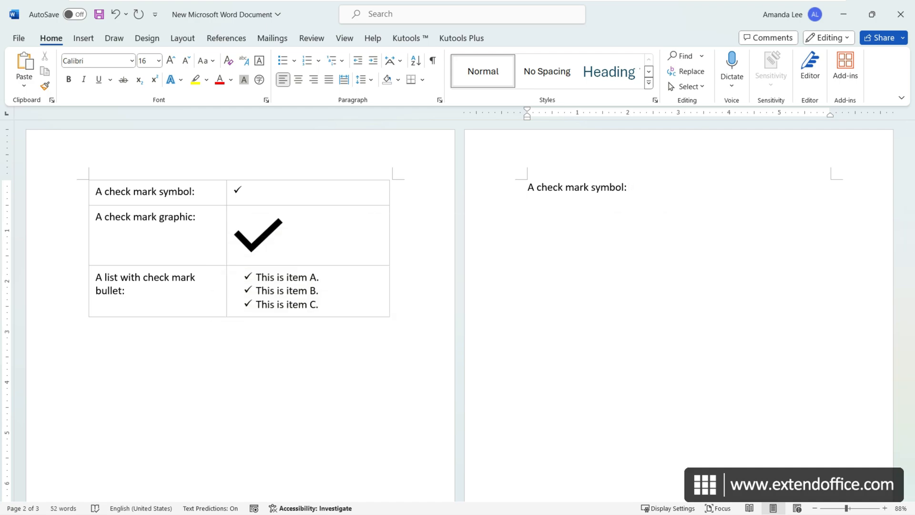
left_click(629, 187)
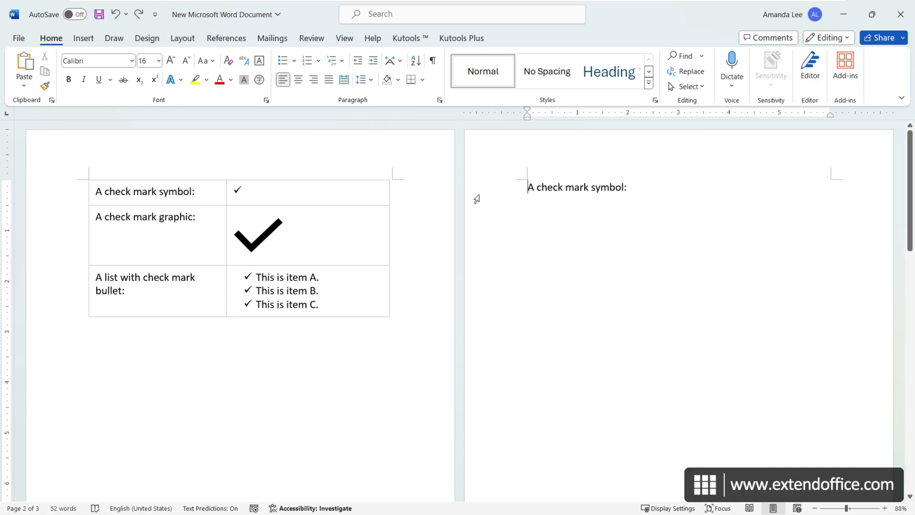
Reopen the Symbol dialog with the Wingdings font and scroll to its check mark
left_click(83, 38)
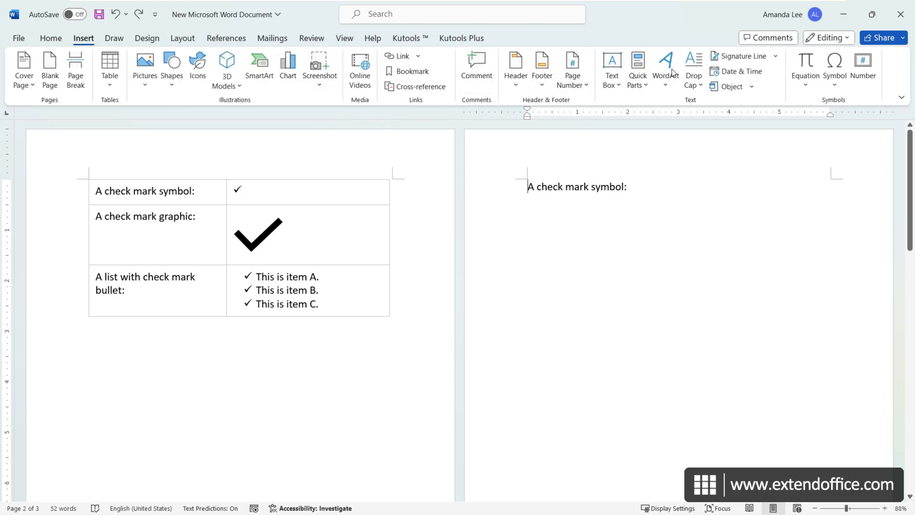
mouse_move(858, 185)
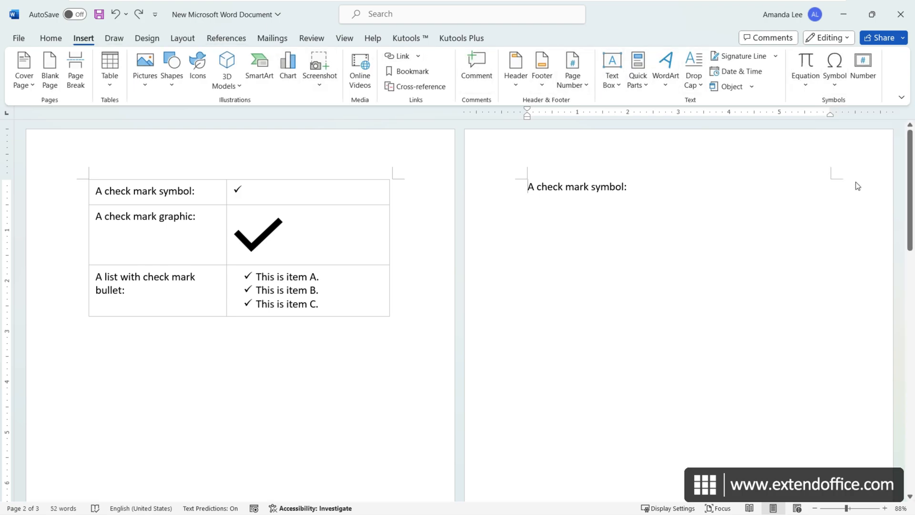
left_click(834, 69)
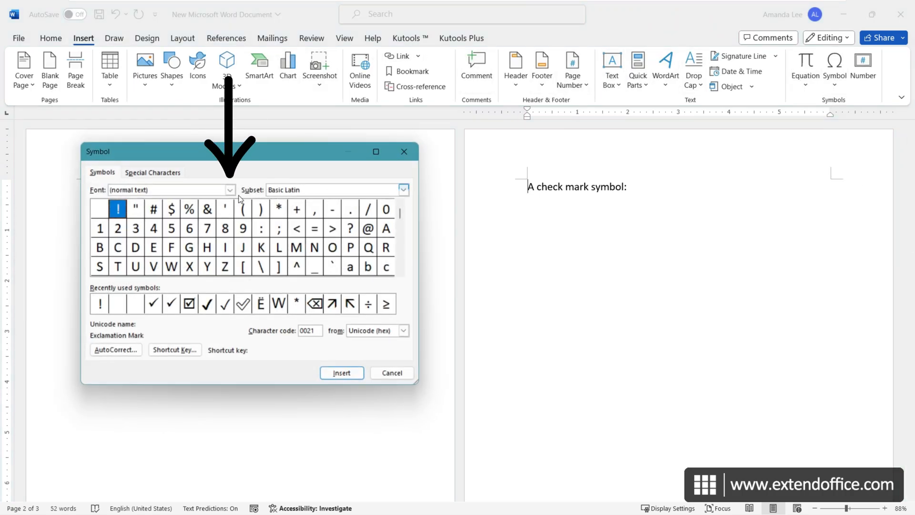
left_click(229, 190)
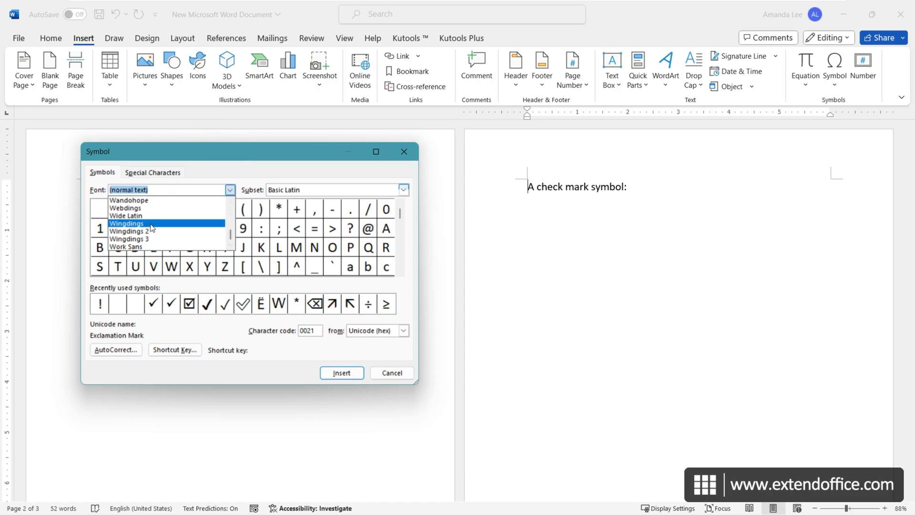
left_click(126, 223)
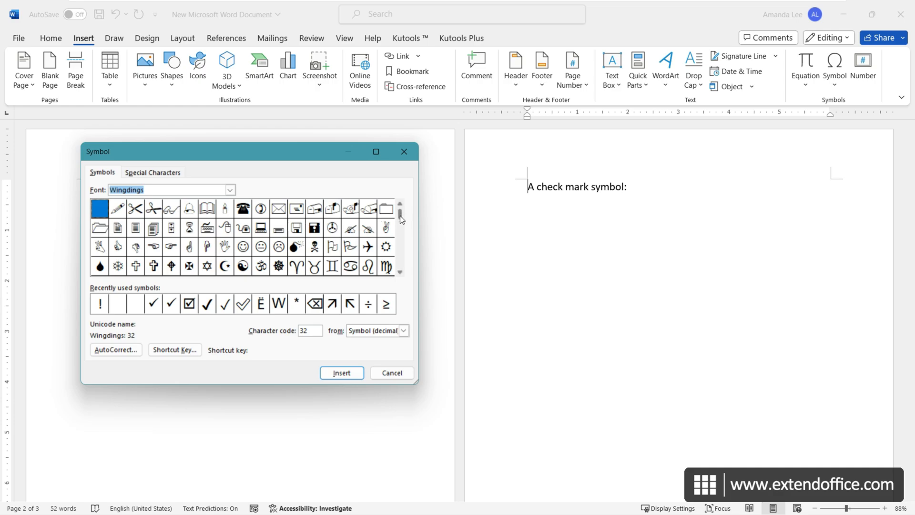
scroll("down", 3)
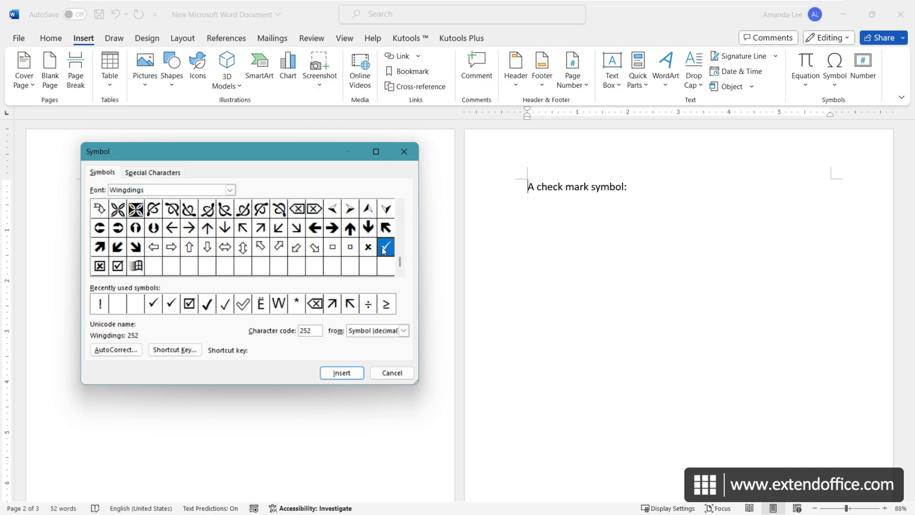
Assign Alt+T as the shortcut key for the Wingdings check mark and close the dialogs
left_click(174, 349)
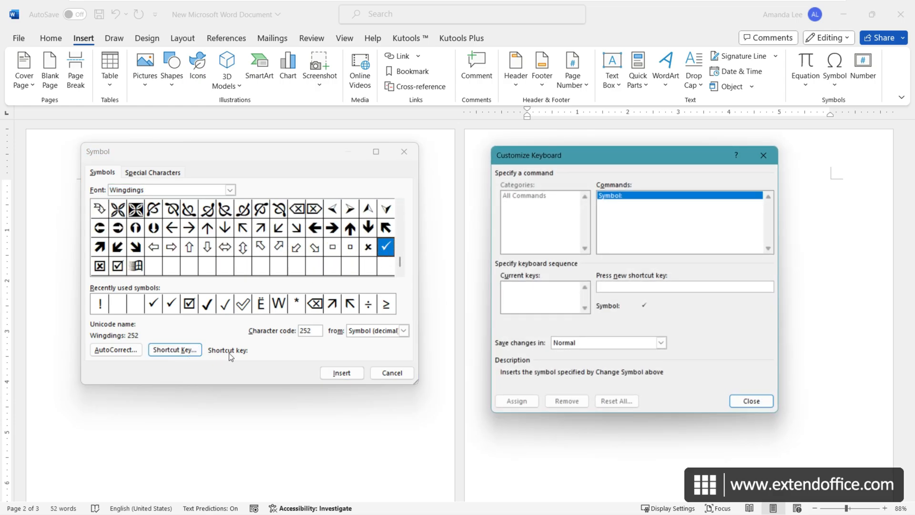
left_click(684, 286)
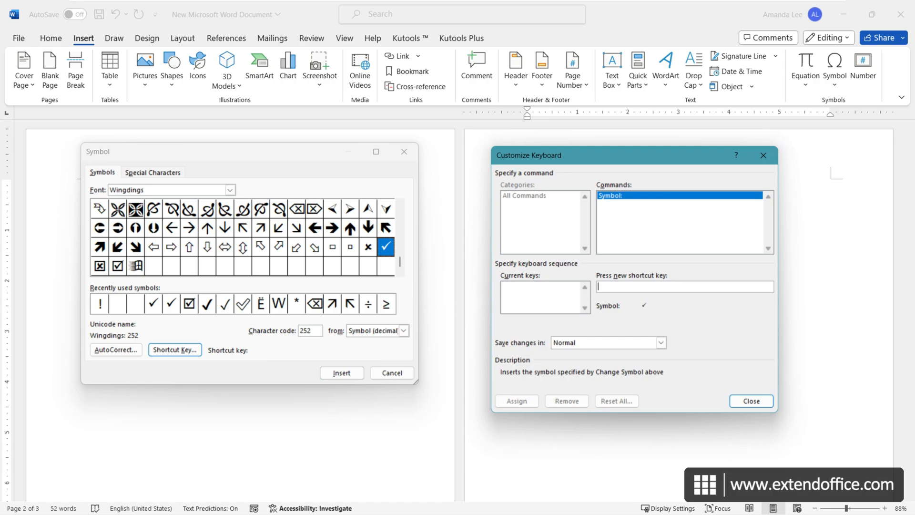
mouse_move(639, 305)
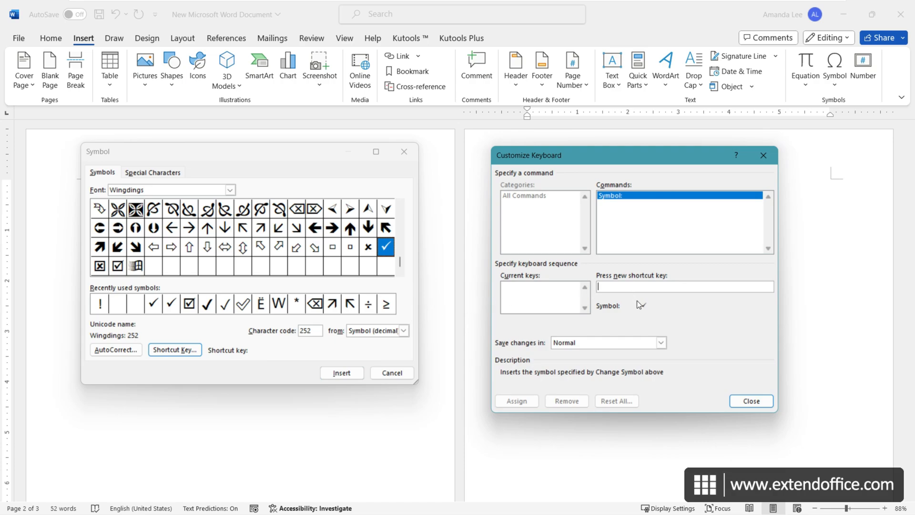
type("Alt+T")
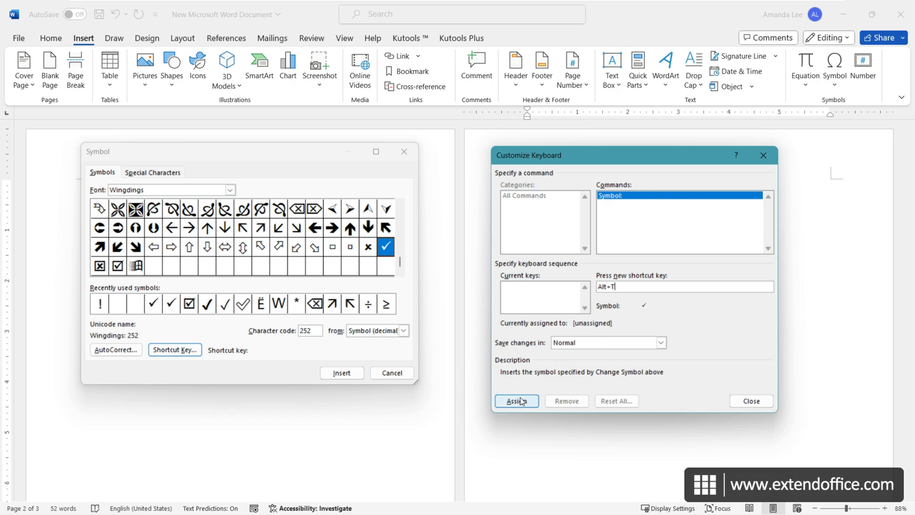
left_click(516, 401)
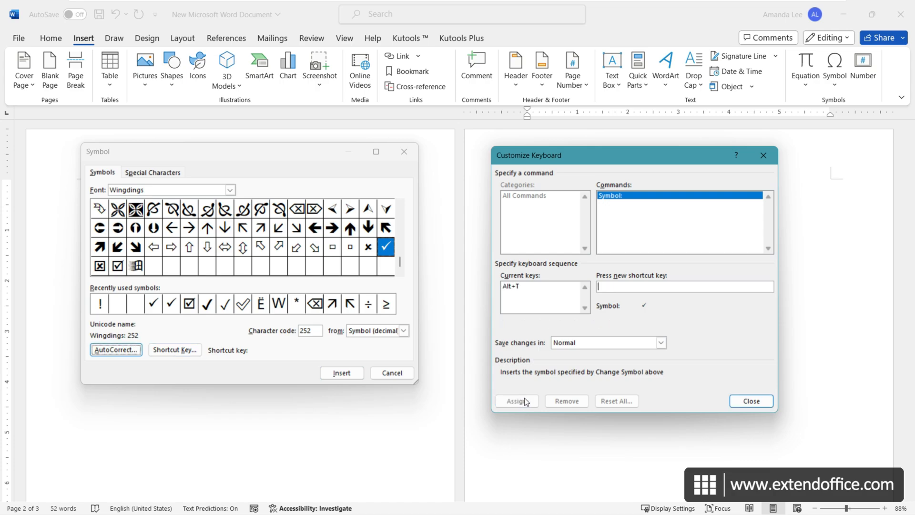
left_click(751, 400)
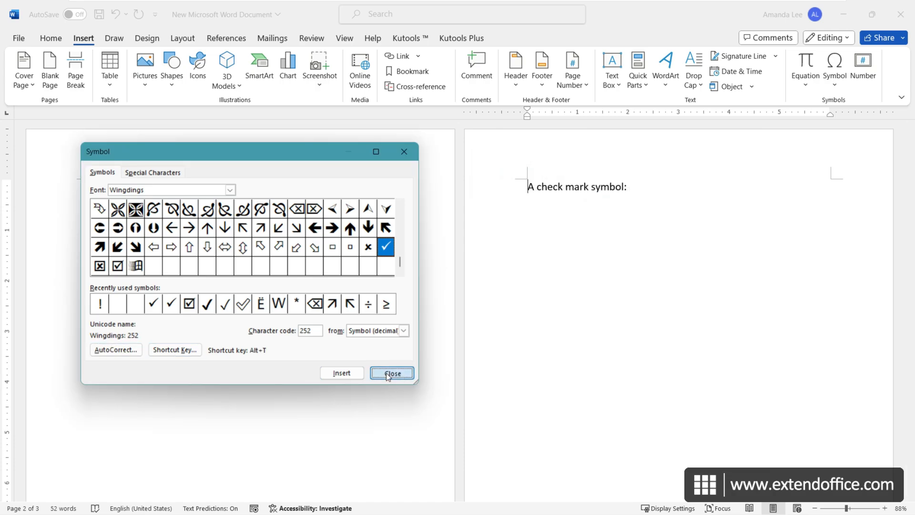
left_click(392, 373)
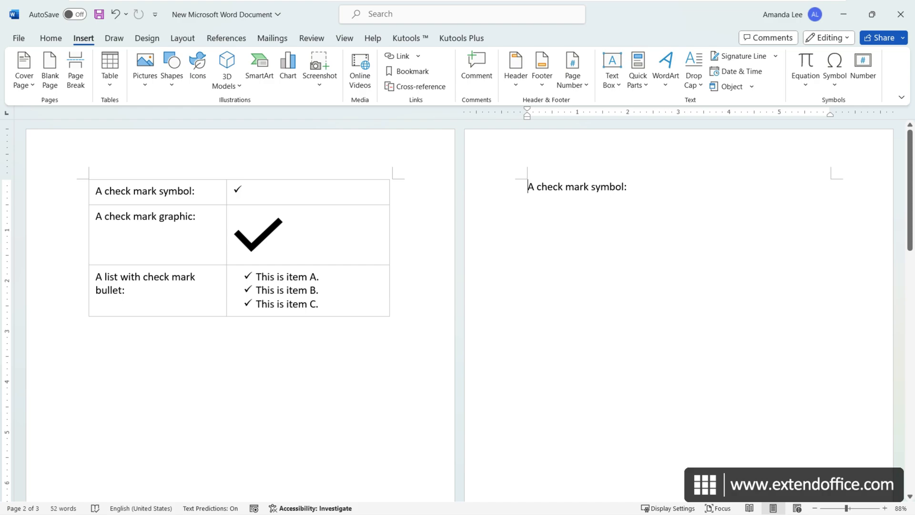
Insert a check mark after the label using the Alt+T shortcut
left_click(626, 187)
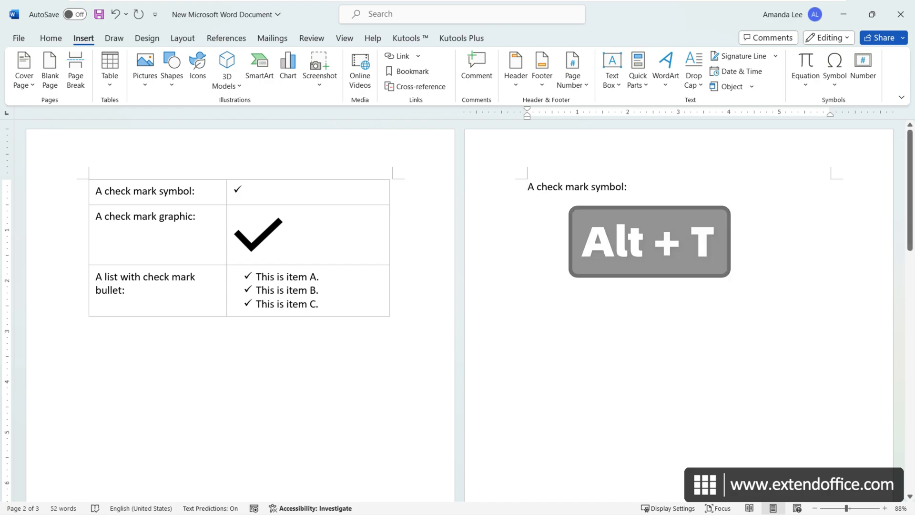
type("✓")
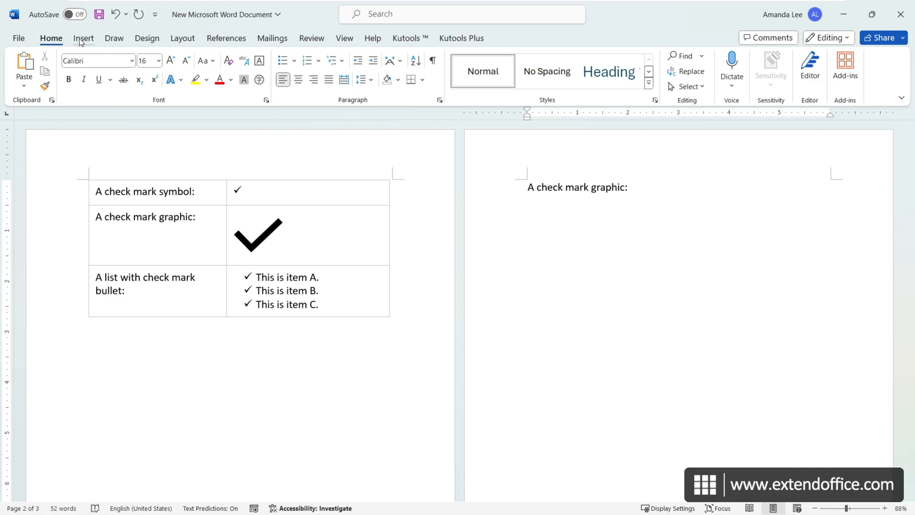
Insert the bold check mark icon found by searching 'check' in Icons, then delete it
left_click(82, 38)
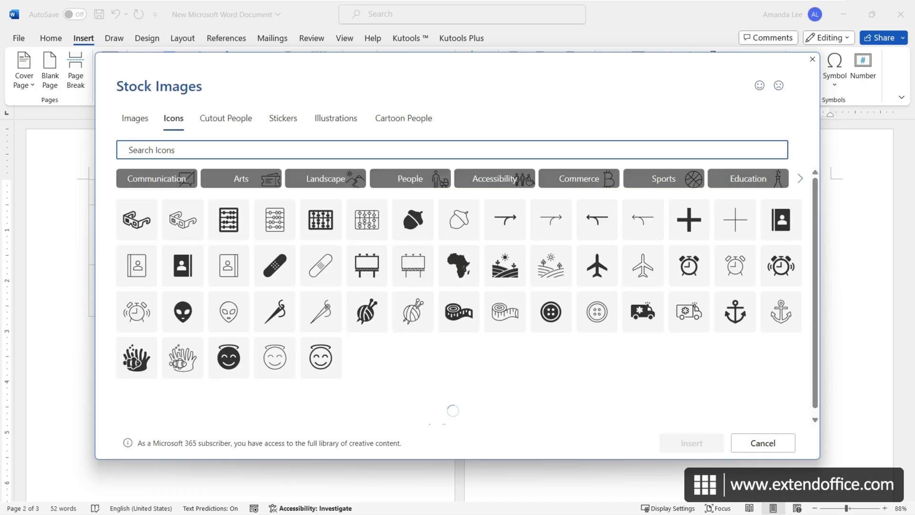
type("check")
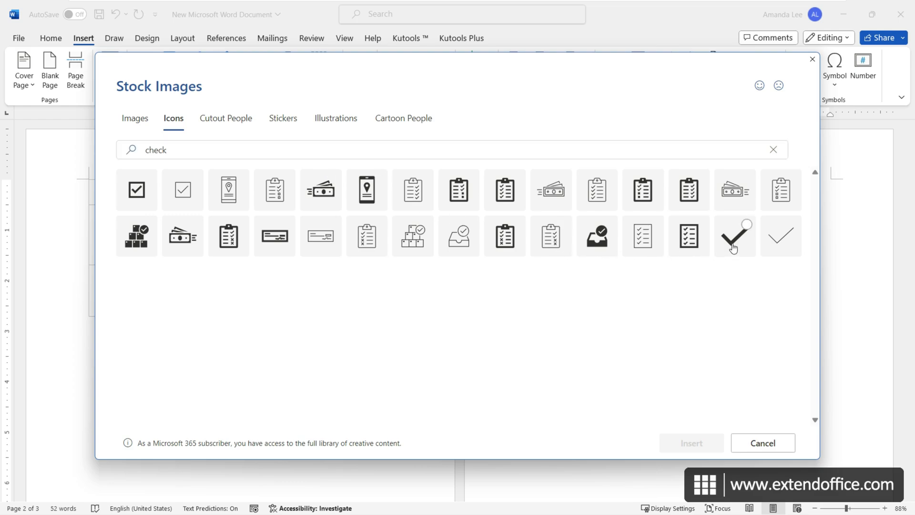
left_click(735, 235)
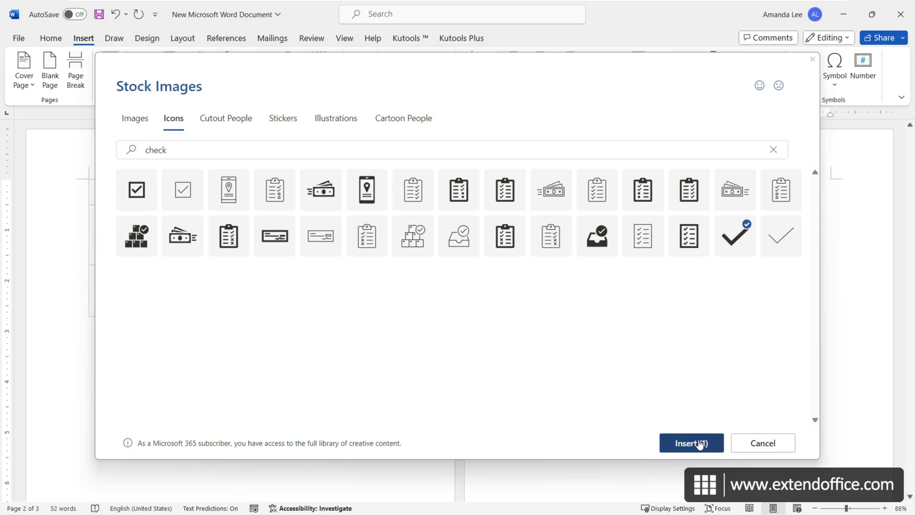
left_click(691, 443)
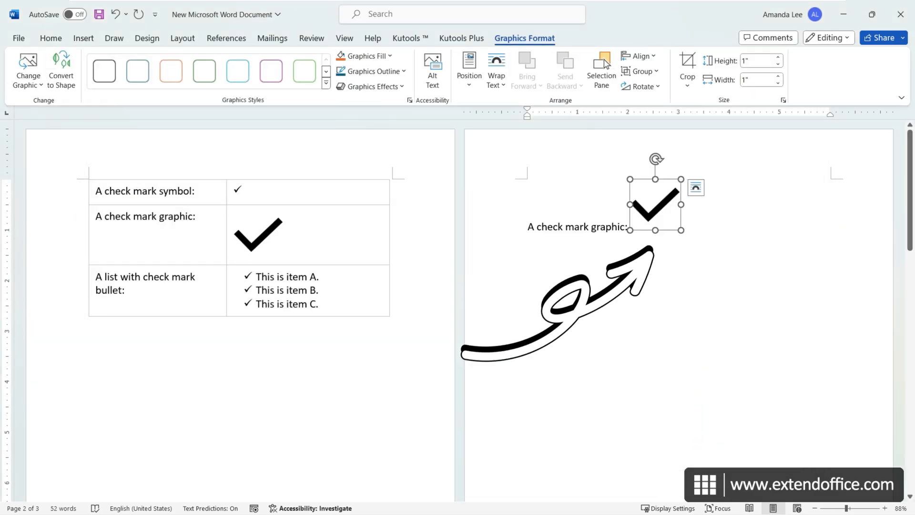
key("Delete")
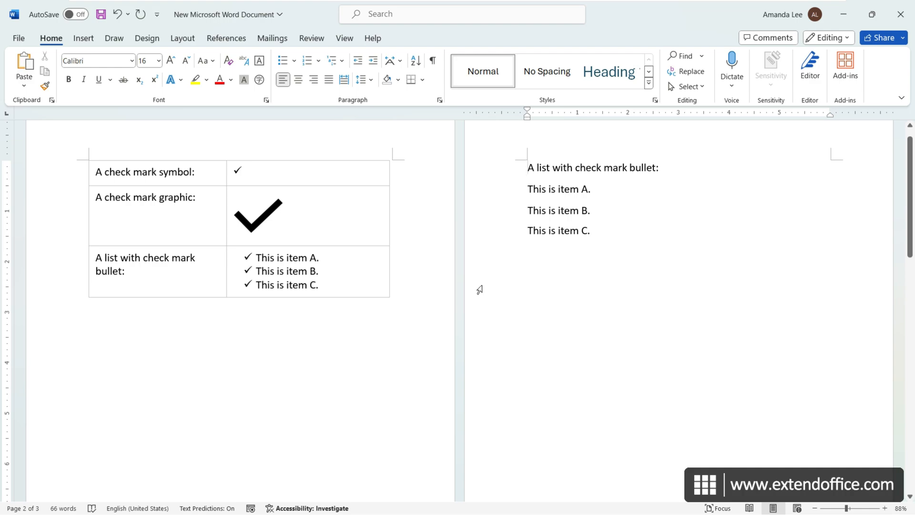
Apply the check mark bullet from the Bullets library to This is item A, B and C
left_click(528, 167)
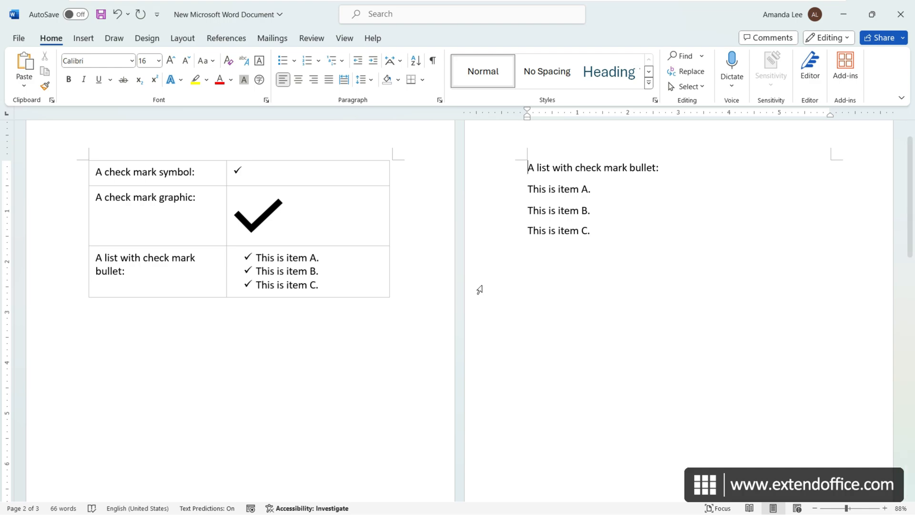
left_click(591, 229)
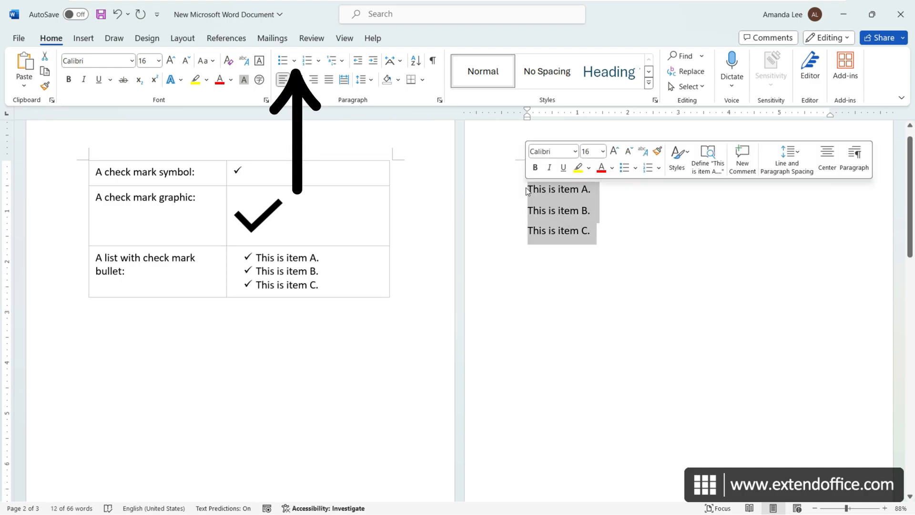
left_click(294, 61)
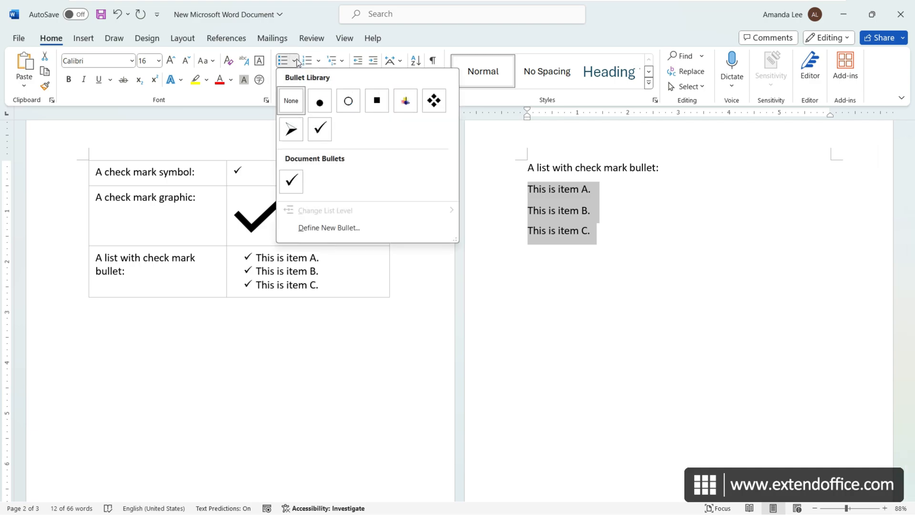
left_click(319, 130)
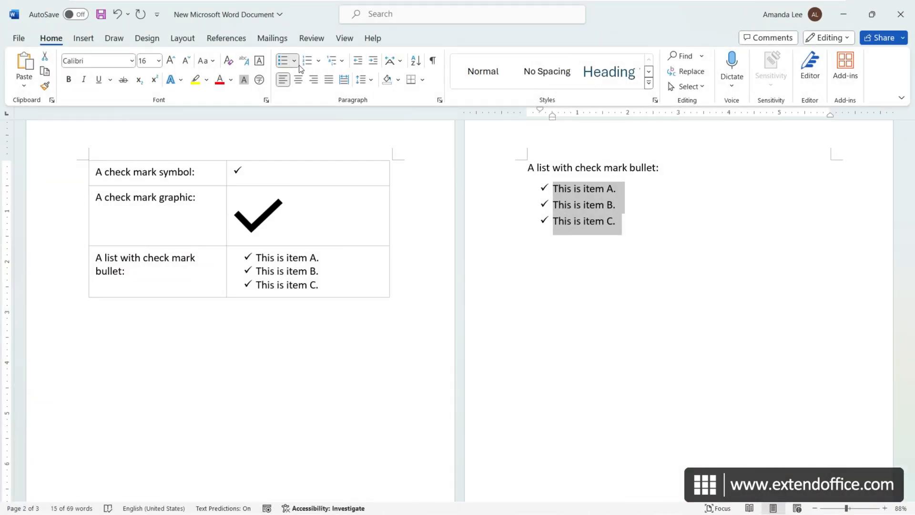
Define a new bullet from the Wingdings check mark character and apply it to the items
left_click(293, 60)
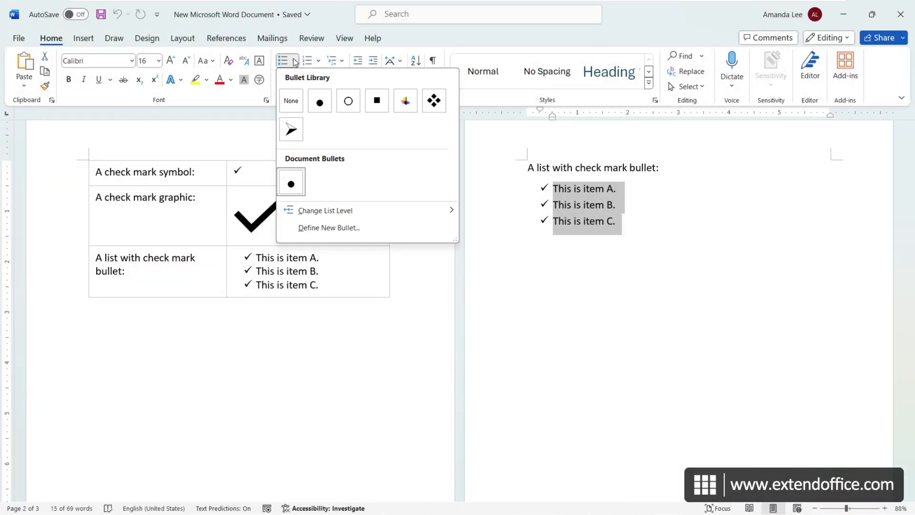
mouse_move(328, 228)
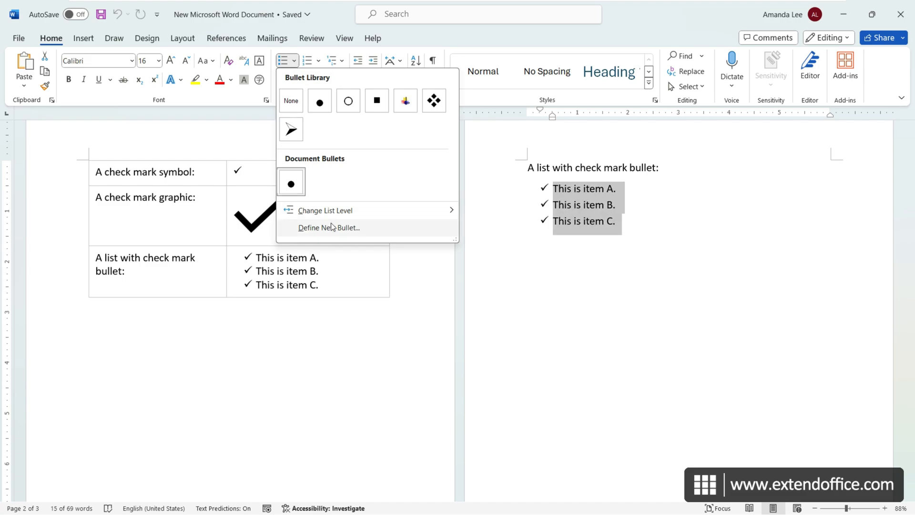
left_click(327, 228)
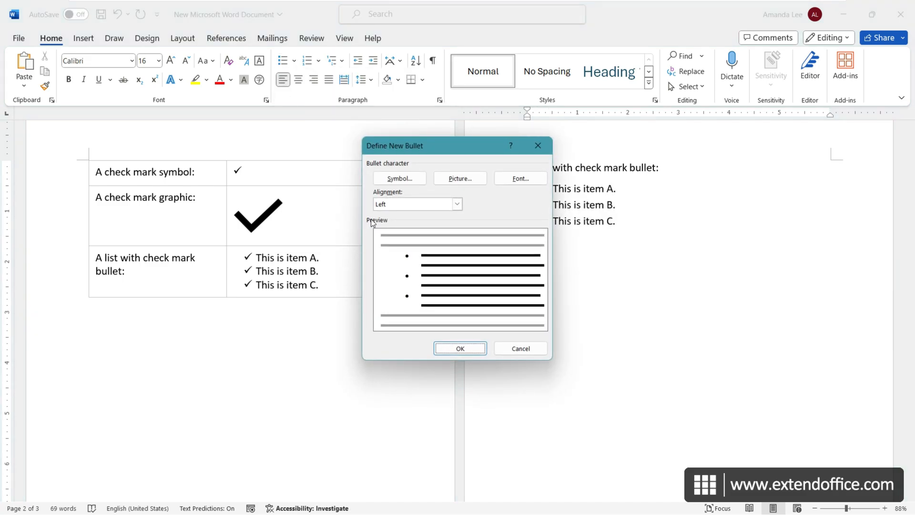
left_click(399, 178)
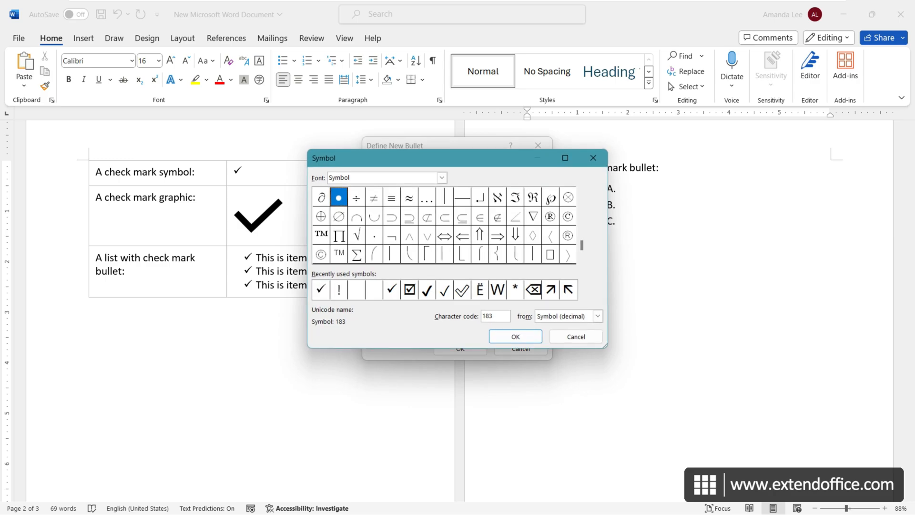
type("wing")
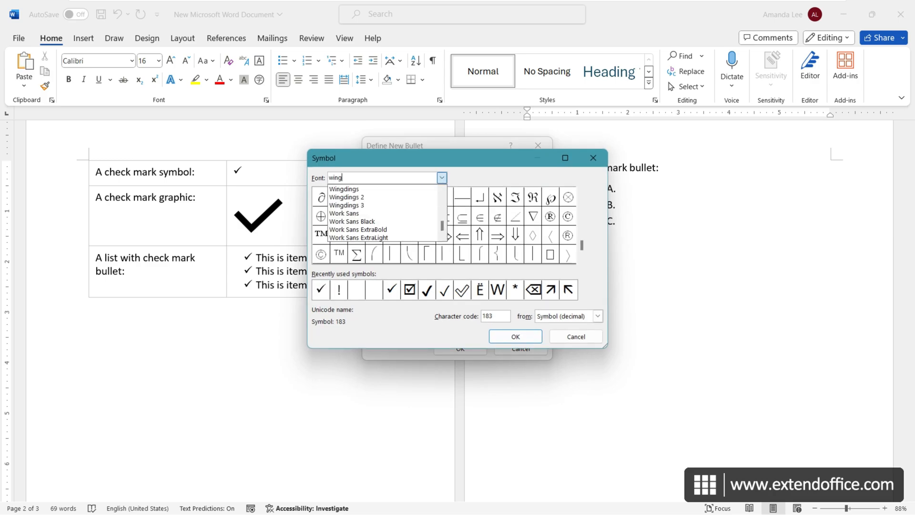
left_click(344, 189)
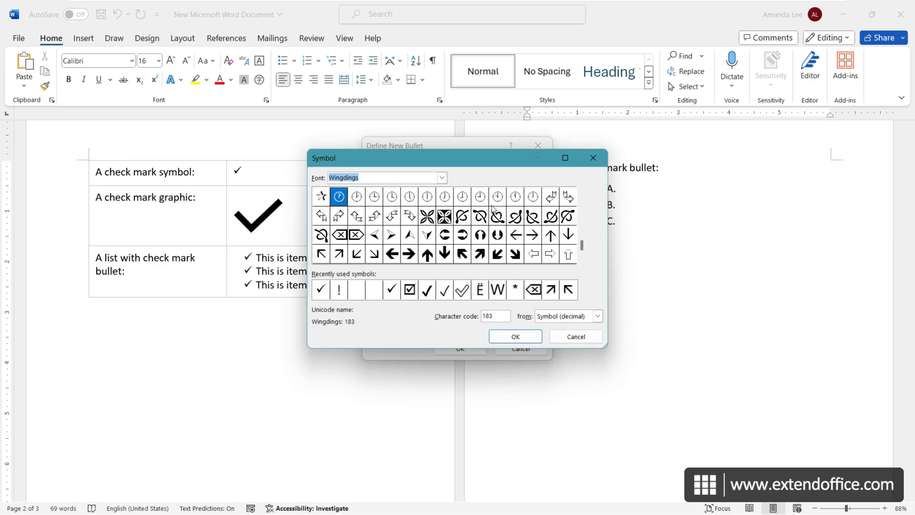
left_click(498, 253)
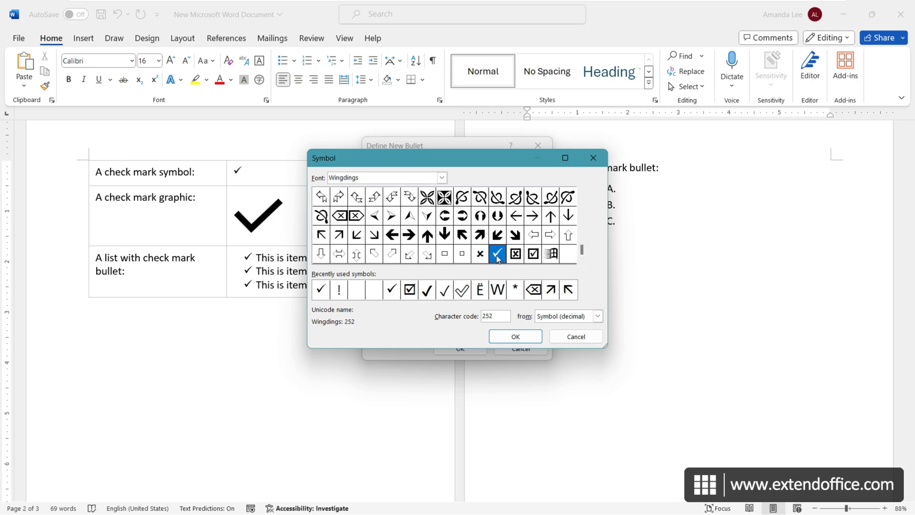
left_click(514, 336)
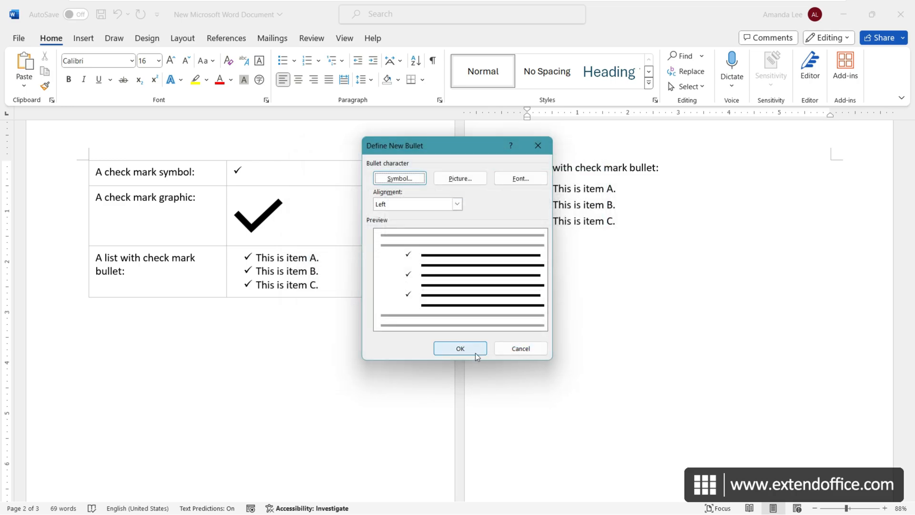
left_click(460, 348)
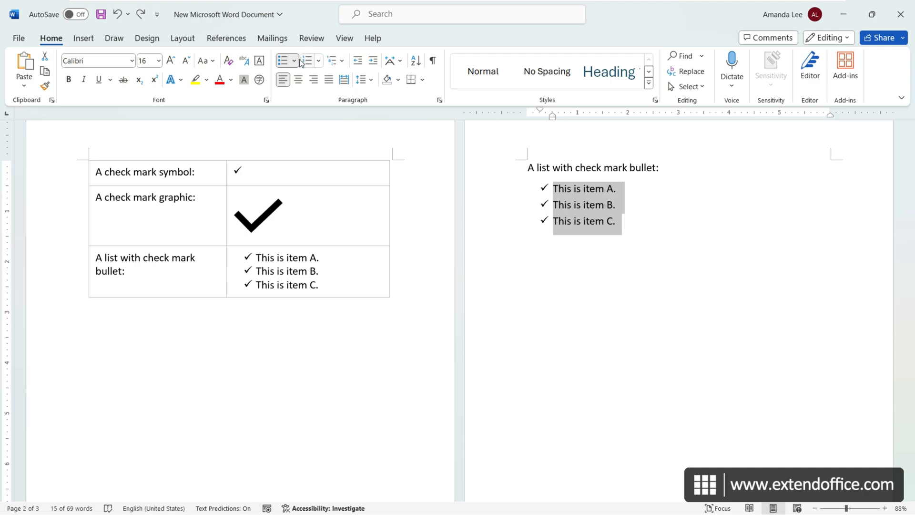
left_click(294, 60)
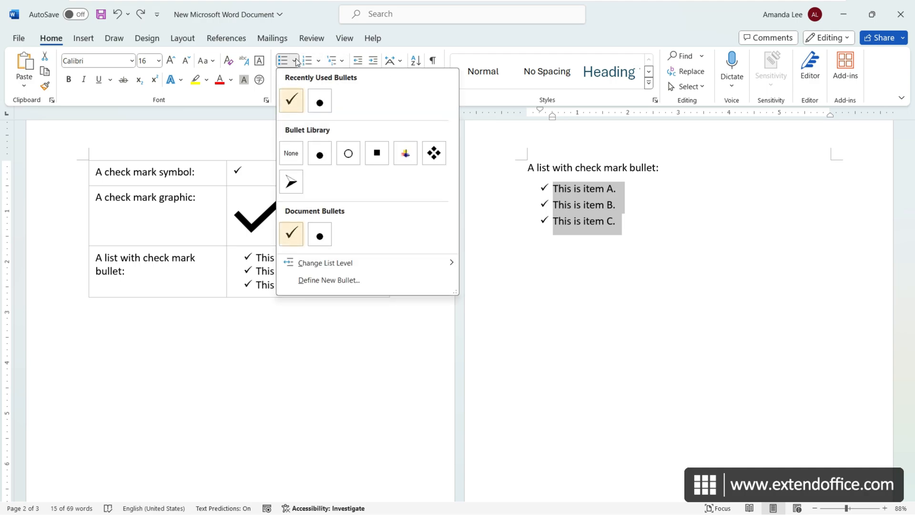